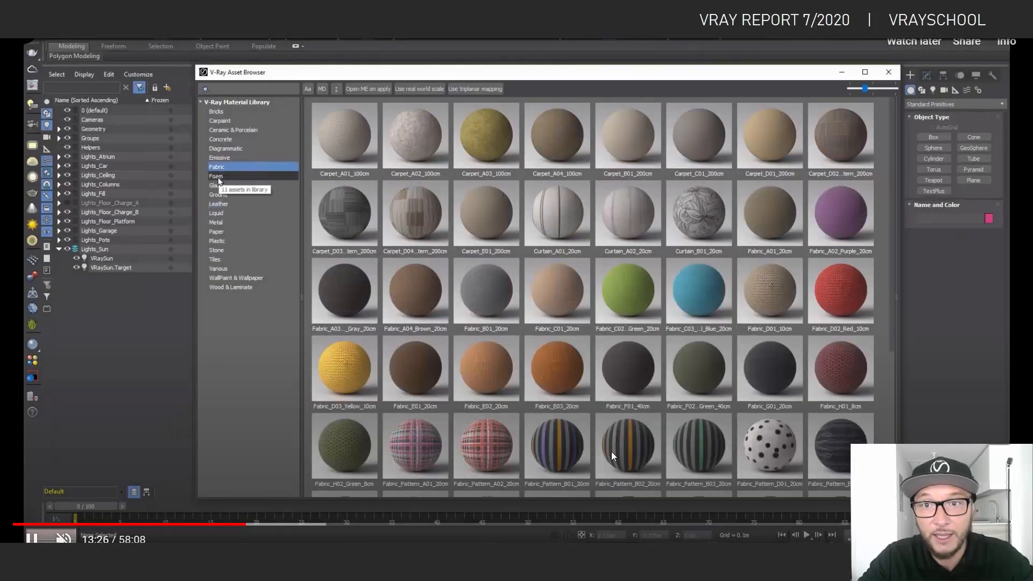
Step: Skip the V-Ray 5 webinar past the Asset Browser material library to render setup
{"action": "left_click", "coordinate": [216, 175]}
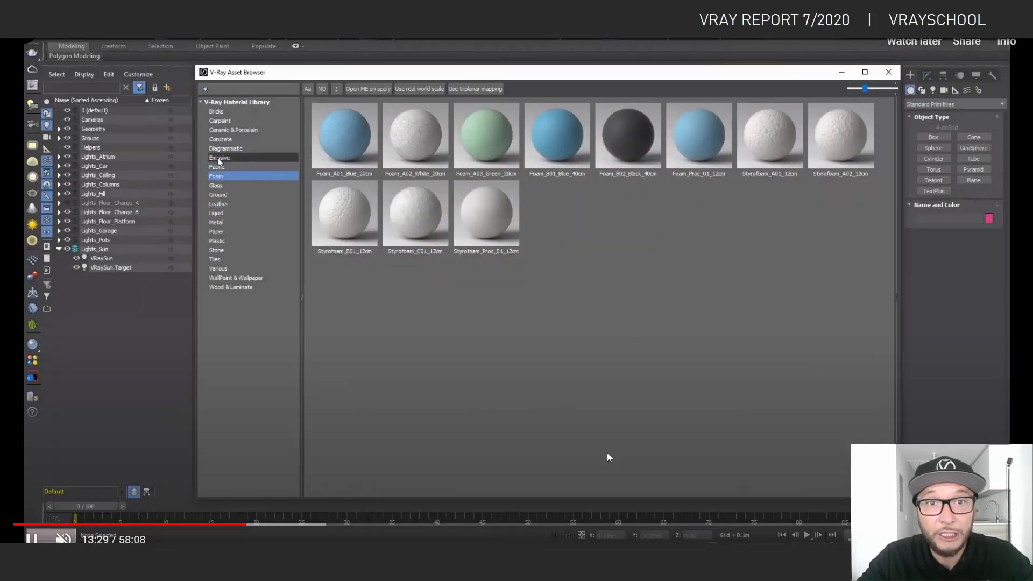
{"action": "left_click", "coordinate": [219, 157]}
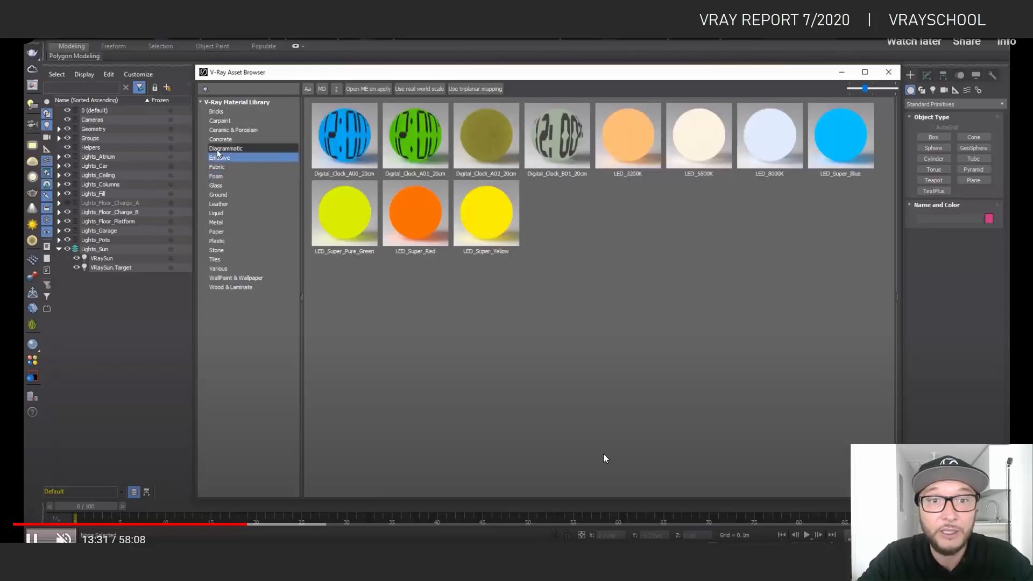
{"action": "left_click", "coordinate": [226, 148]}
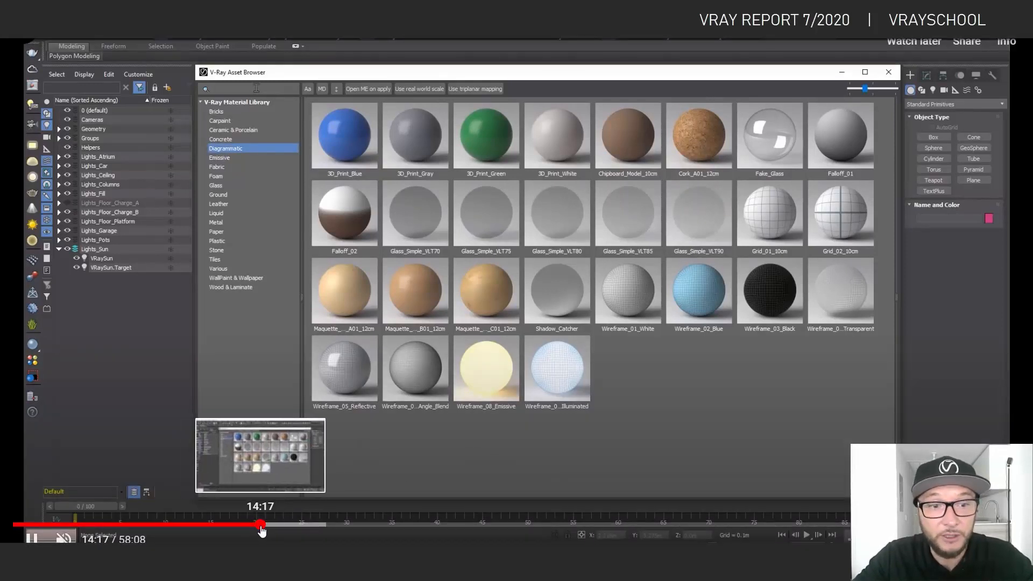
{"action": "left_click_drag", "start_coordinate": [262, 525], "coordinate": [302, 525]}
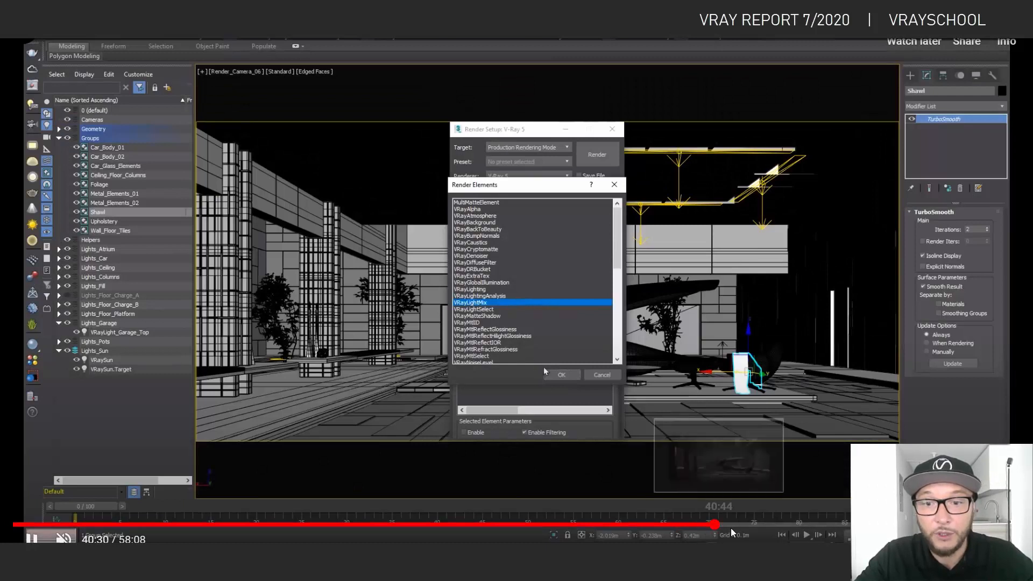
Step: Seek the webinar further ahead to the LightMix interior render demonstration
{"action": "left_click_drag", "start_coordinate": [711, 525], "coordinate": [762, 525]}
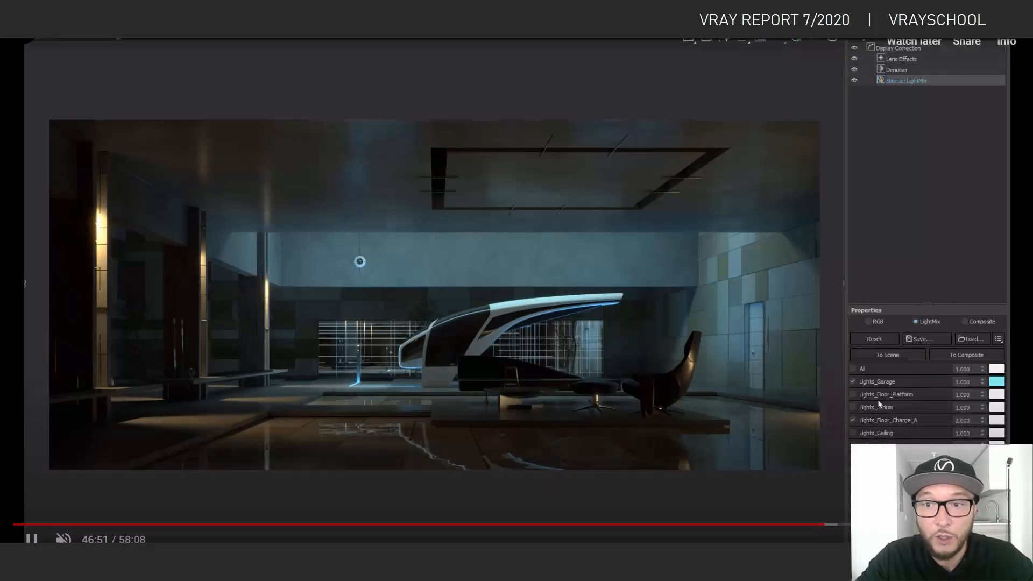
{"action": "mouse_move", "coordinate": [829, 523]}
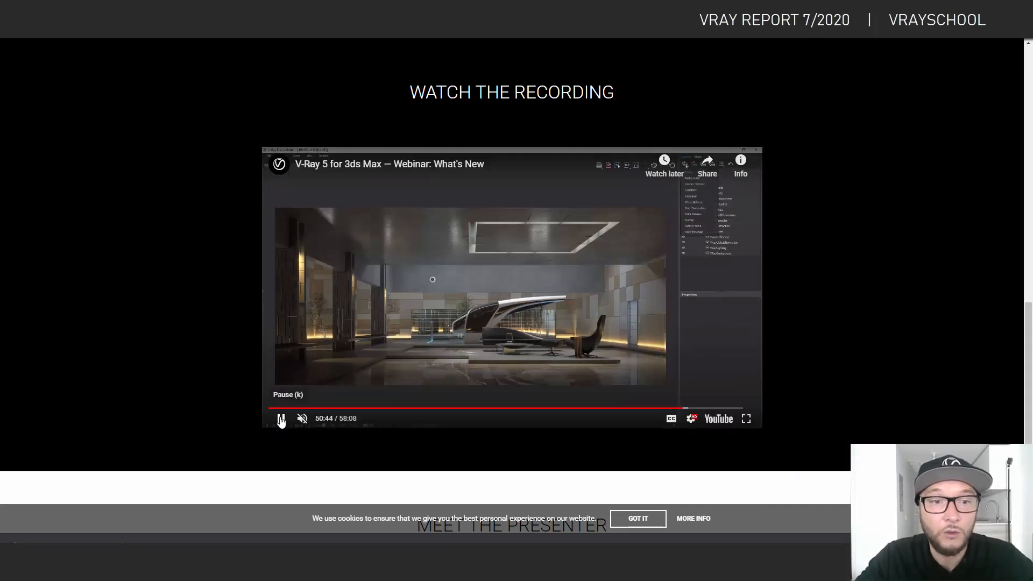
Step: Pause the embedded V-Ray 5 webinar on the VRaySchool page
{"action": "left_click", "coordinate": [281, 419]}
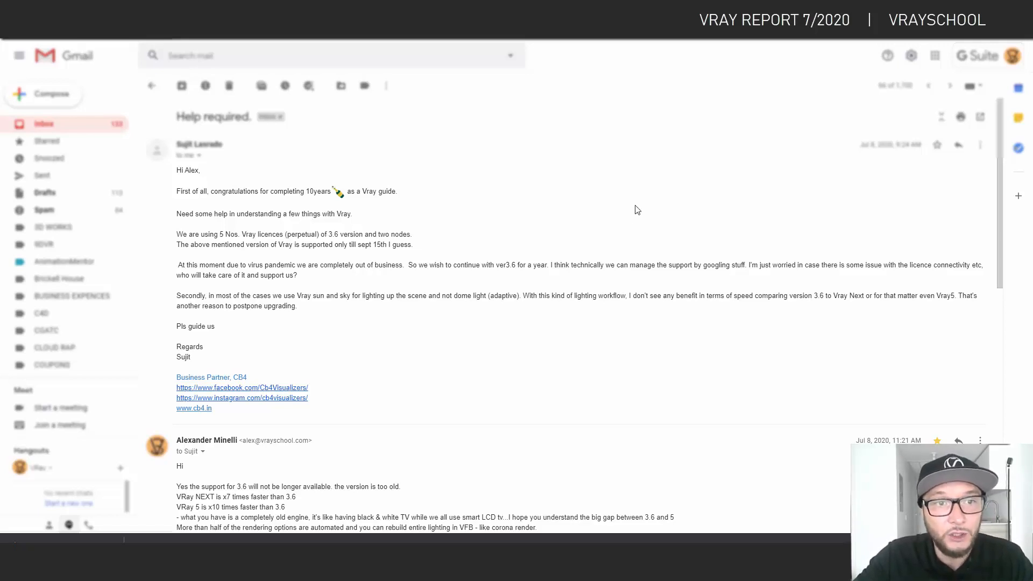
{"action": "mouse_move", "coordinate": [447, 293]}
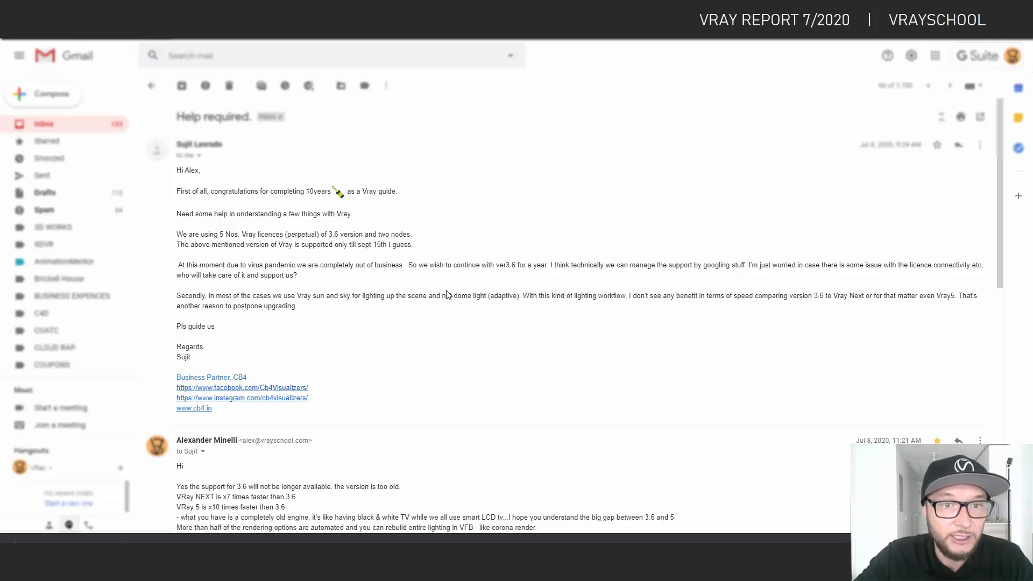
{"action": "mouse_move", "coordinate": [442, 305]}
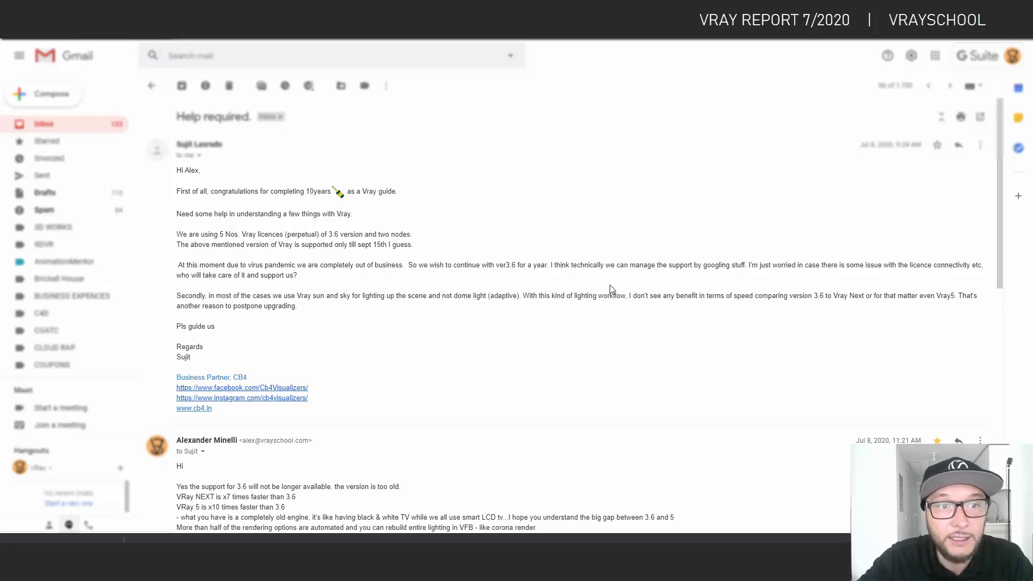
{"action": "mouse_move", "coordinate": [454, 260]}
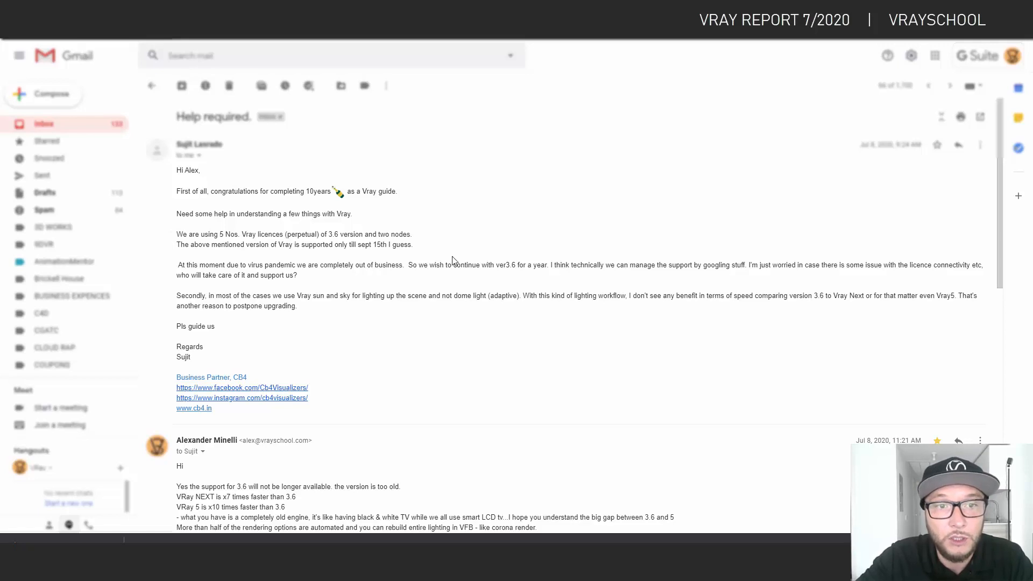
{"action": "mouse_move", "coordinate": [432, 278]}
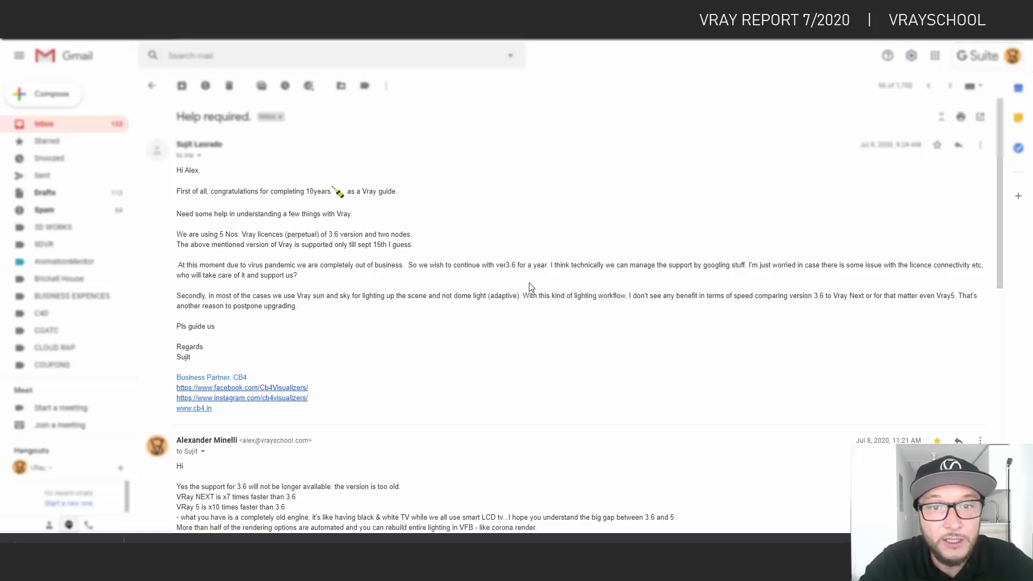
{"action": "mouse_move", "coordinate": [459, 266]}
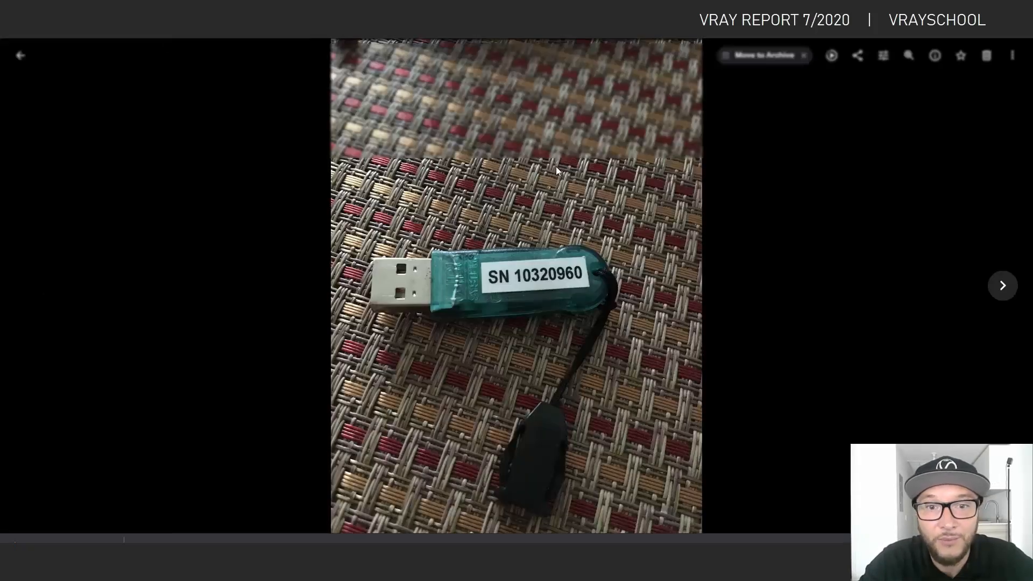
{"action": "mouse_move", "coordinate": [555, 373]}
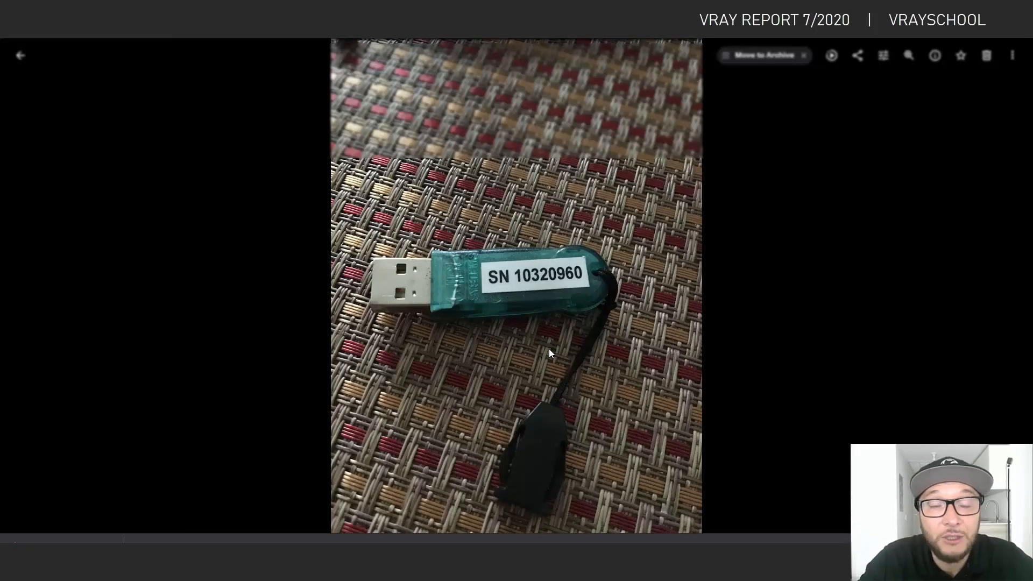
{"action": "mouse_move", "coordinate": [567, 284]}
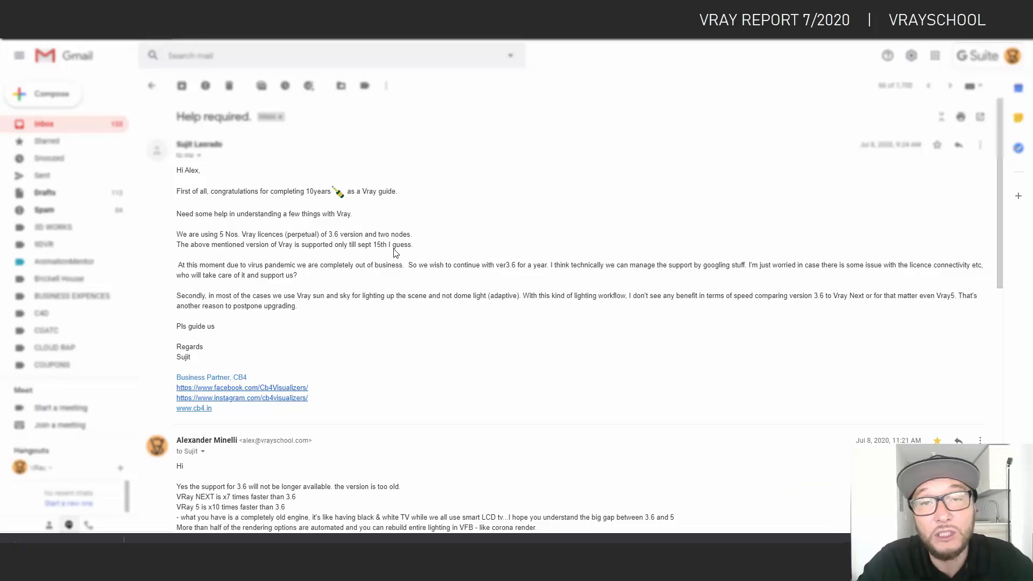
Step: Scroll the Gmail thread down to read the reply about upgrading from V-Ray 3.6
{"action": "scroll", "scroll_direction": "down", "scroll_amount": 3}
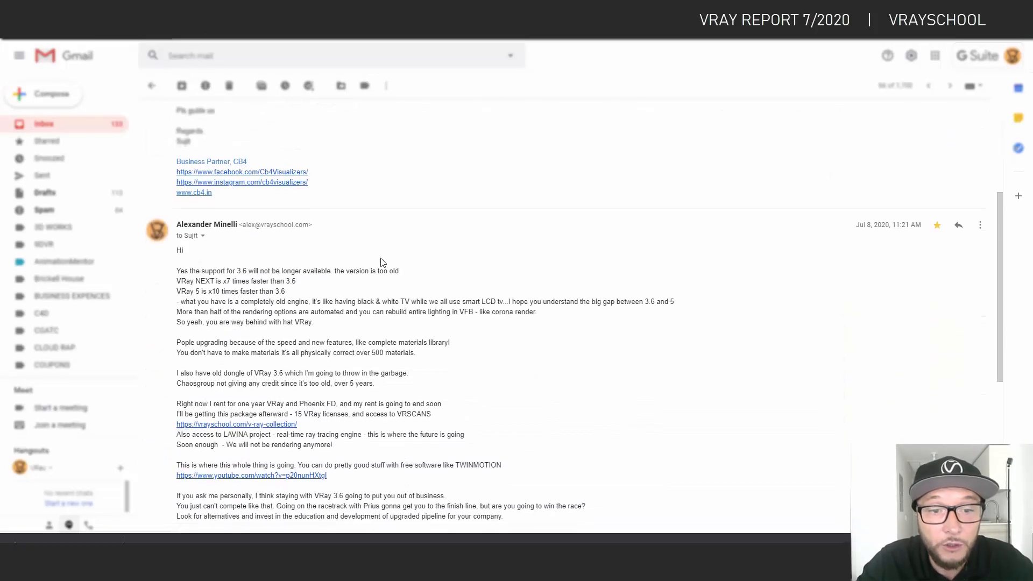
{"action": "scroll", "scroll_direction": "down", "scroll_amount": 3}
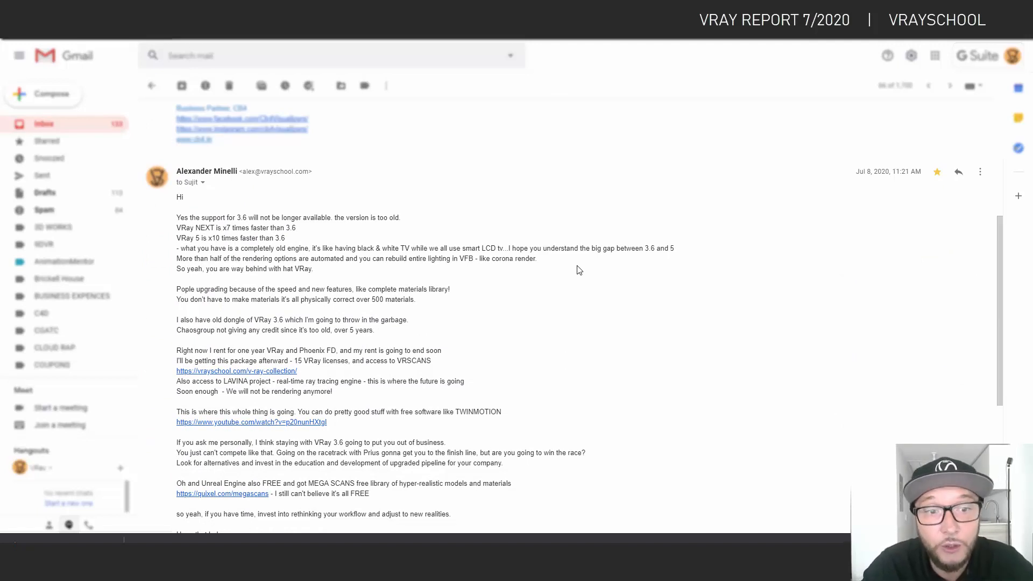
{"action": "scroll", "scroll_direction": "down", "scroll_amount": 3}
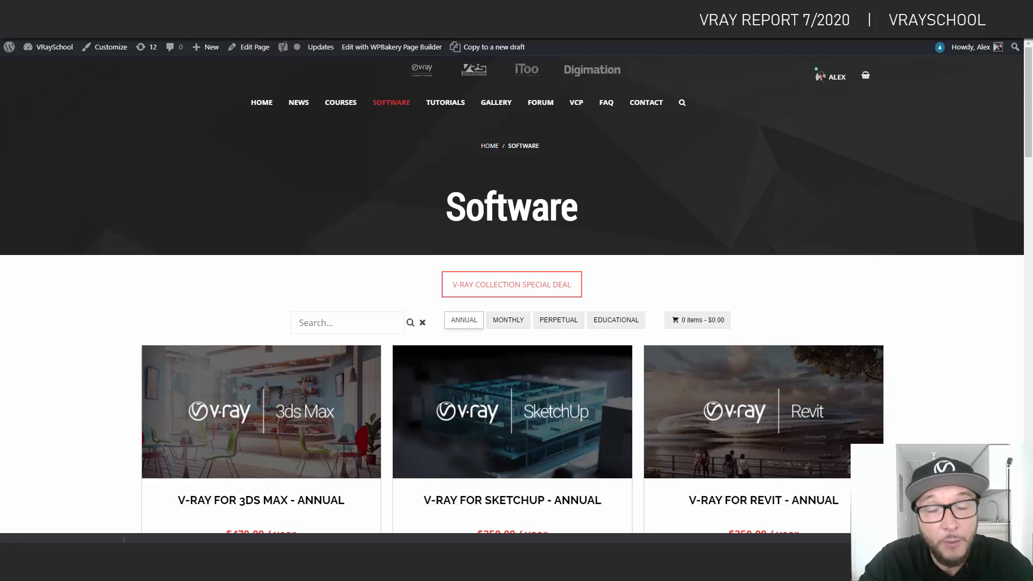
{"action": "mouse_move", "coordinate": [504, 287]}
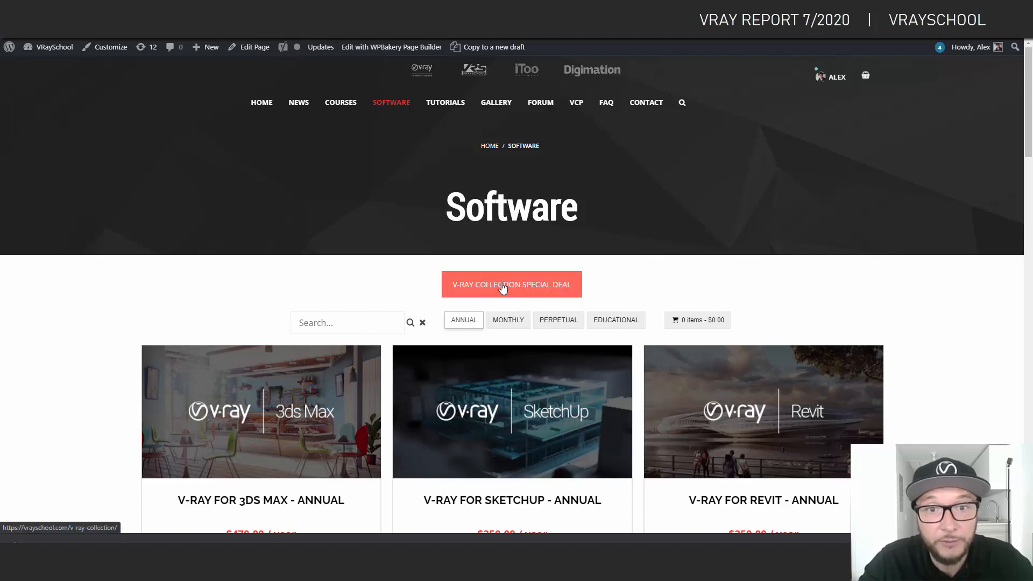
Step: Open the 'V-Ray Collection Special Deal' page from the Software page
{"action": "left_click", "coordinate": [512, 284]}
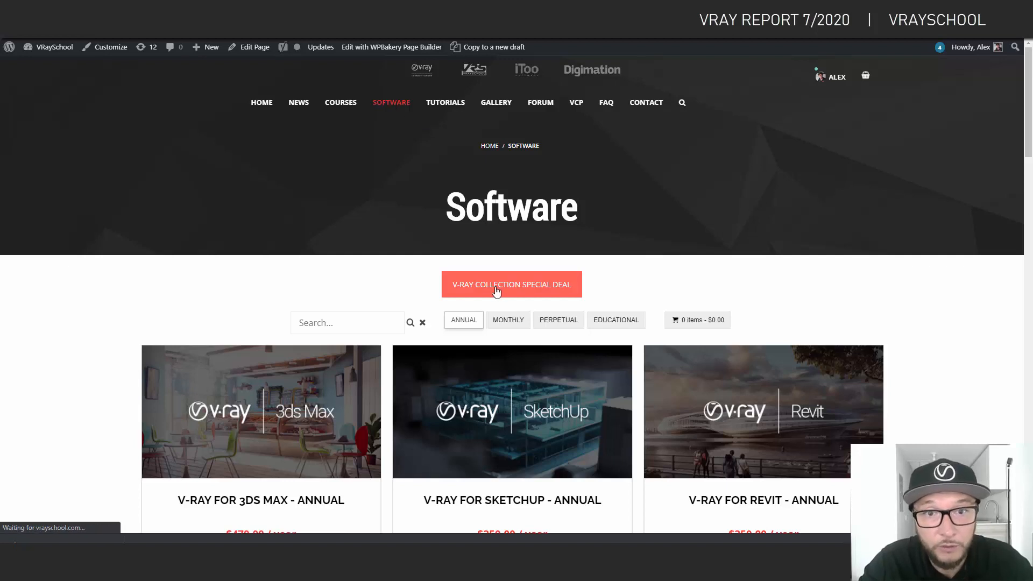
Step: Play the Project Lavina SIGGRAPH 2019 video and pause it at 0:18
{"action": "left_click", "coordinate": [511, 284]}
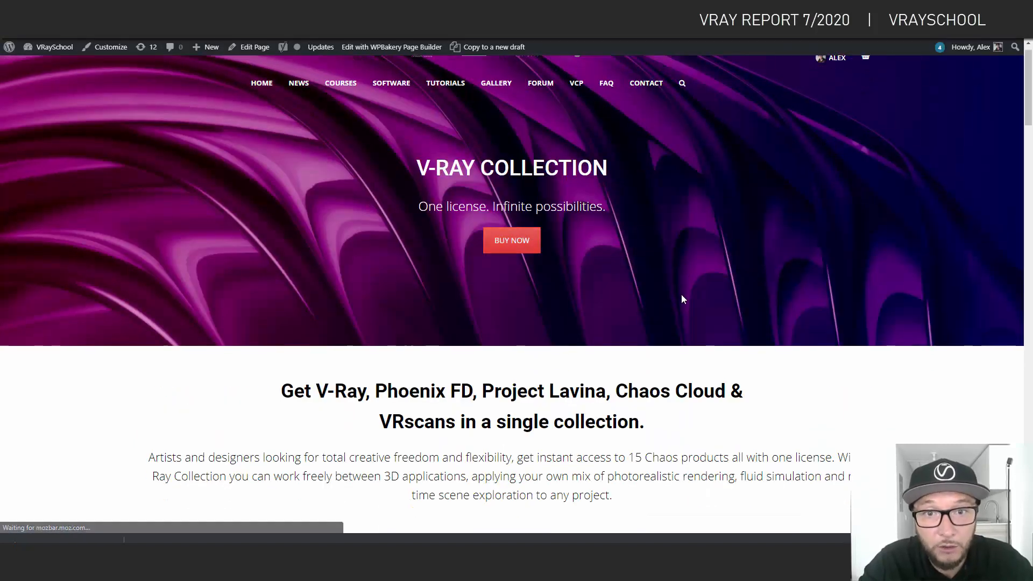
{"action": "scroll", "scroll_direction": "down", "scroll_amount": 3}
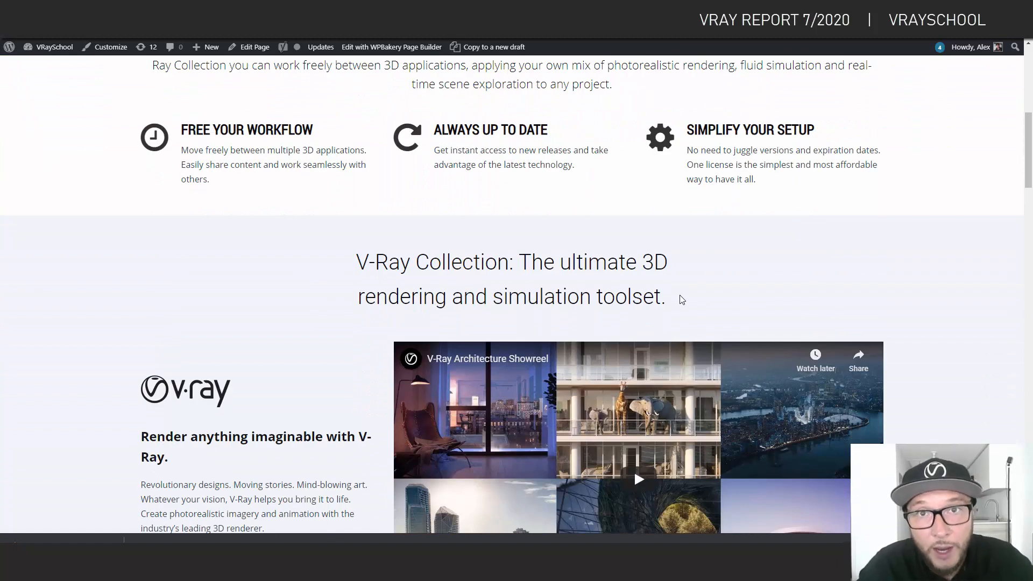
{"action": "scroll", "scroll_direction": "down", "scroll_amount": 3}
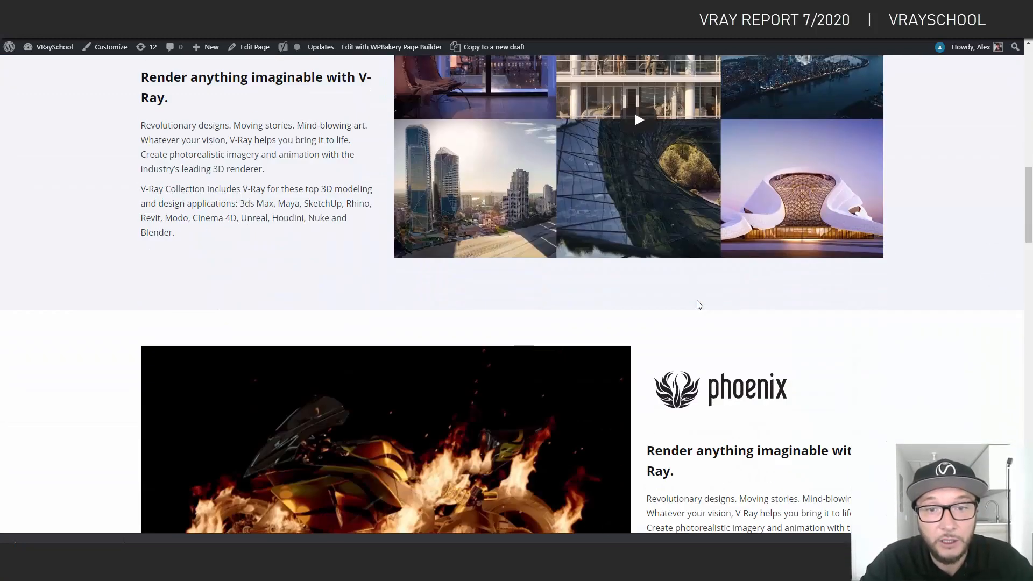
{"action": "scroll", "scroll_direction": "down", "scroll_amount": 3}
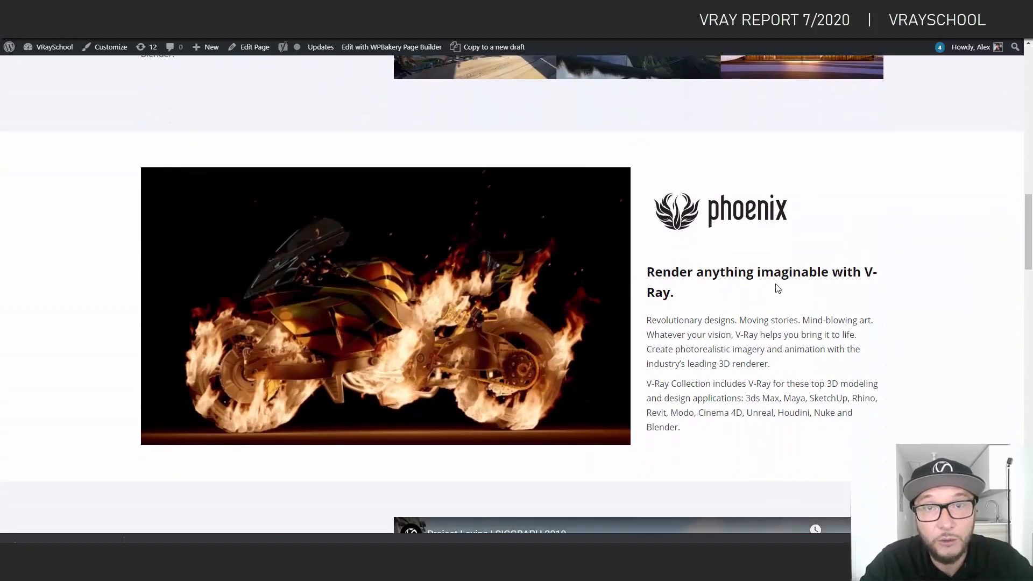
{"action": "scroll", "scroll_direction": "down", "scroll_amount": 3}
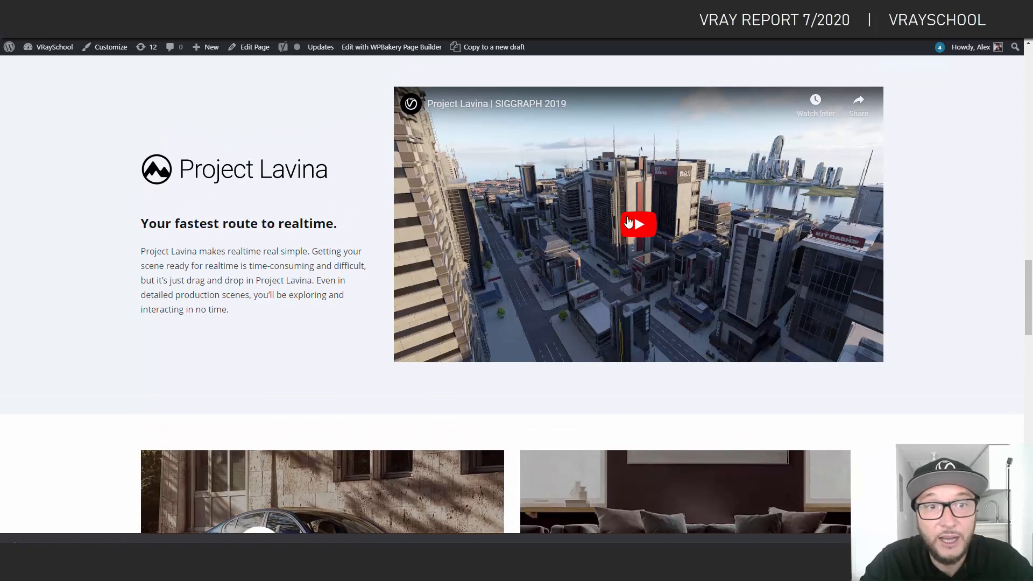
{"action": "left_click", "coordinate": [638, 224]}
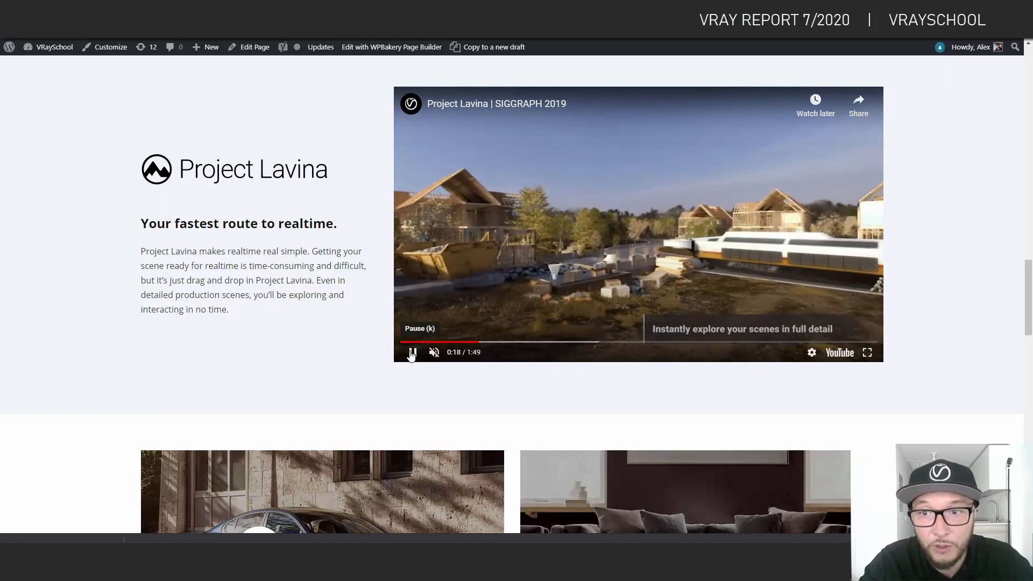
{"action": "left_click", "coordinate": [412, 352]}
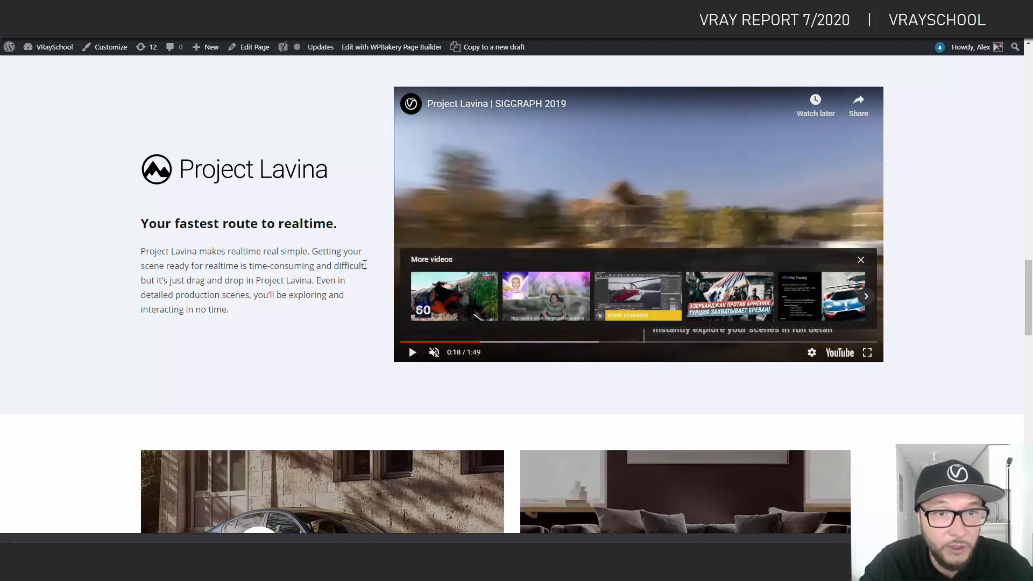
Step: Scroll through VRscans, Chaos Cloud and $699/year pricing, then back to the top banner
{"action": "scroll", "scroll_direction": "down", "scroll_amount": 3}
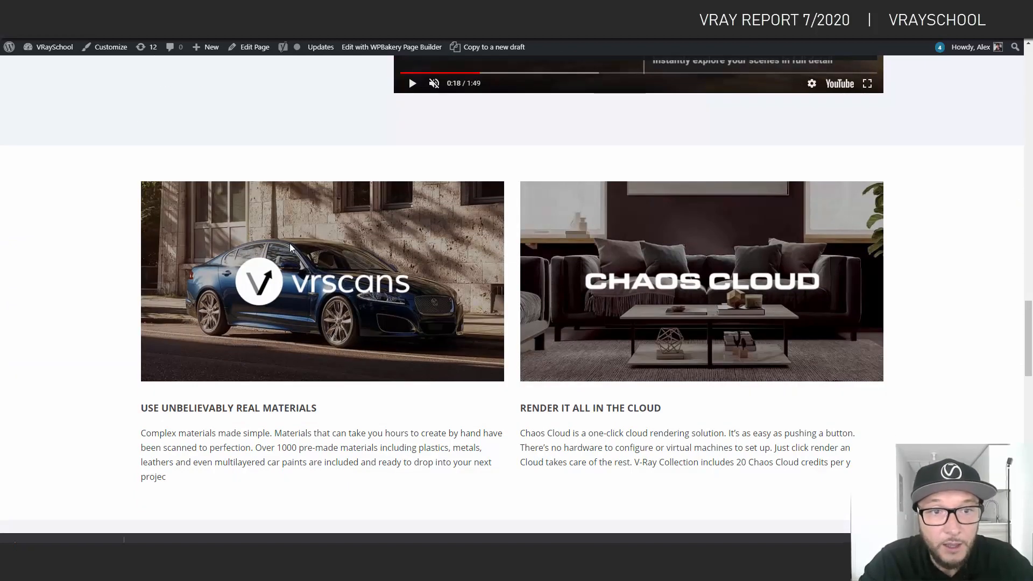
{"action": "scroll", "scroll_direction": "down", "scroll_amount": 3}
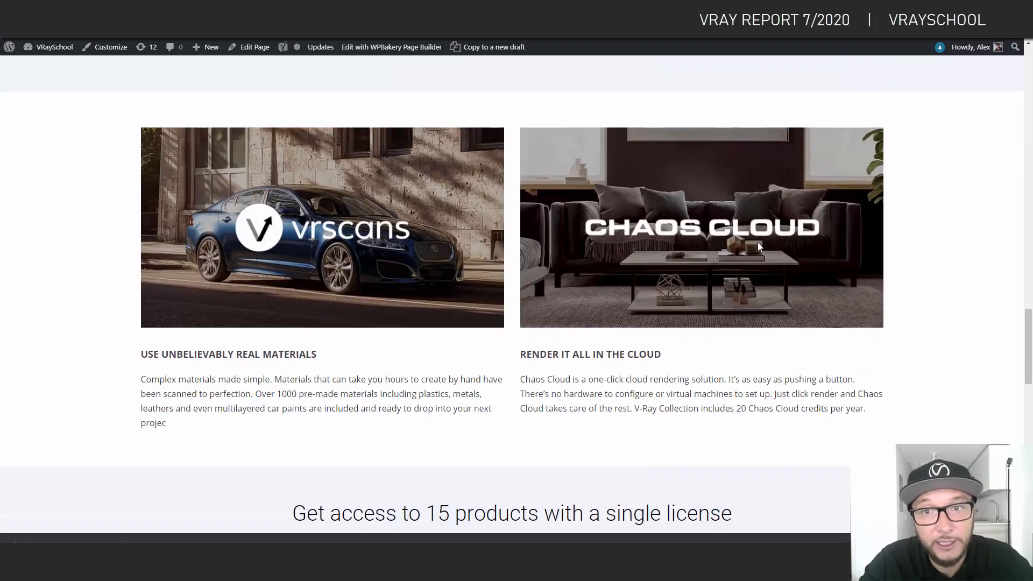
{"action": "mouse_move", "coordinate": [635, 262]}
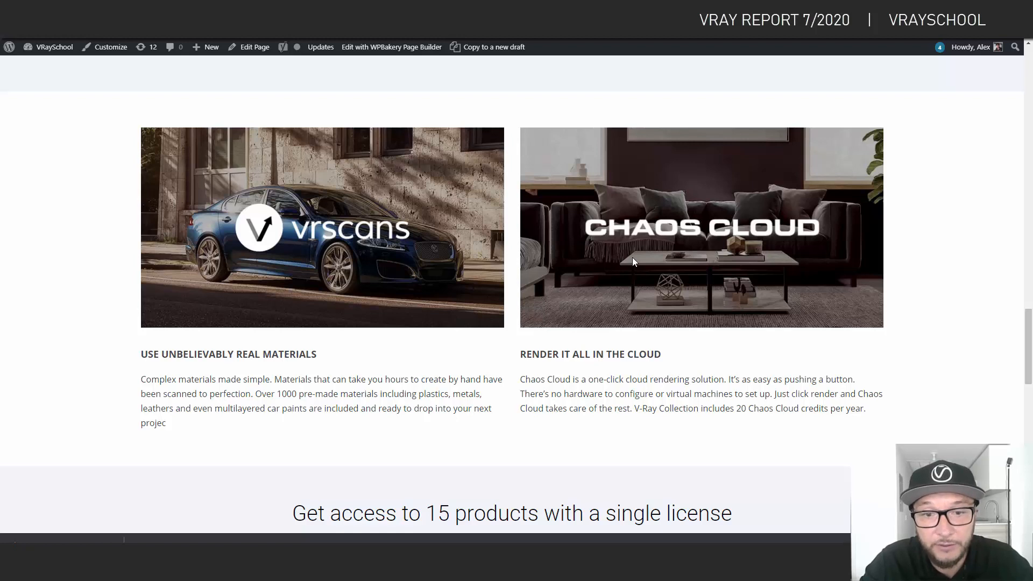
{"action": "scroll", "scroll_direction": "down", "scroll_amount": 3}
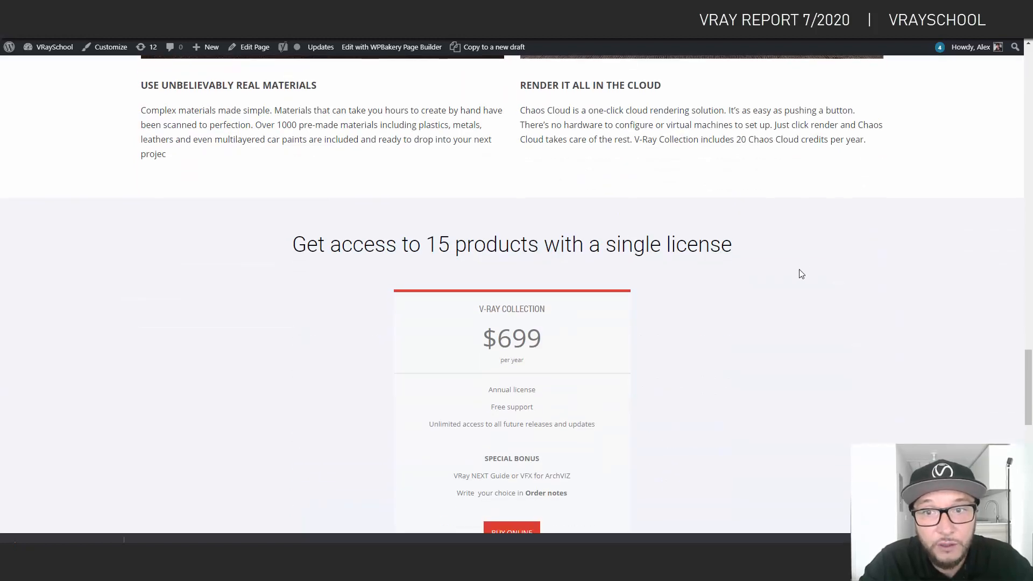
{"action": "scroll", "scroll_direction": "down", "scroll_amount": 3}
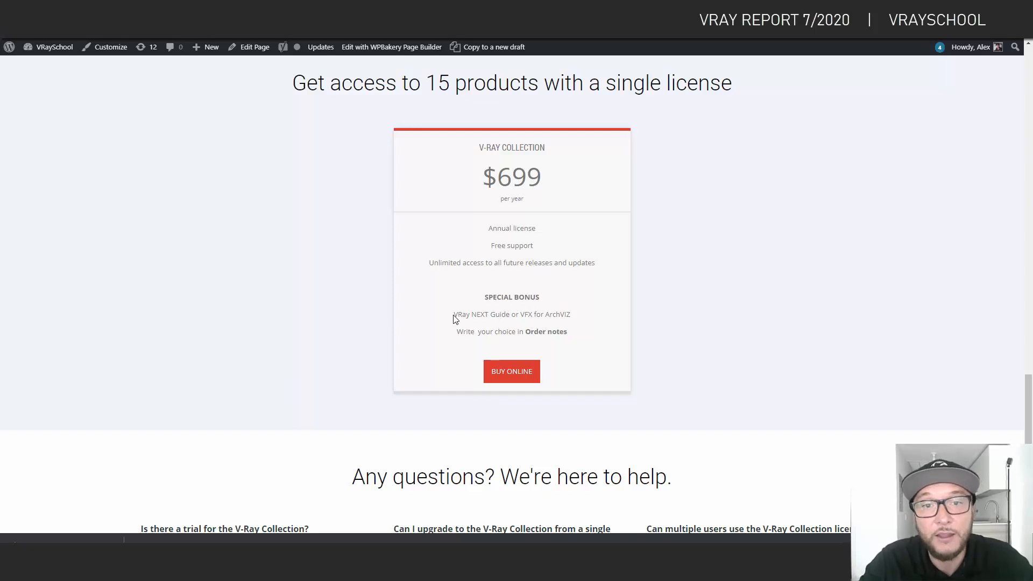
{"action": "mouse_move", "coordinate": [570, 314]}
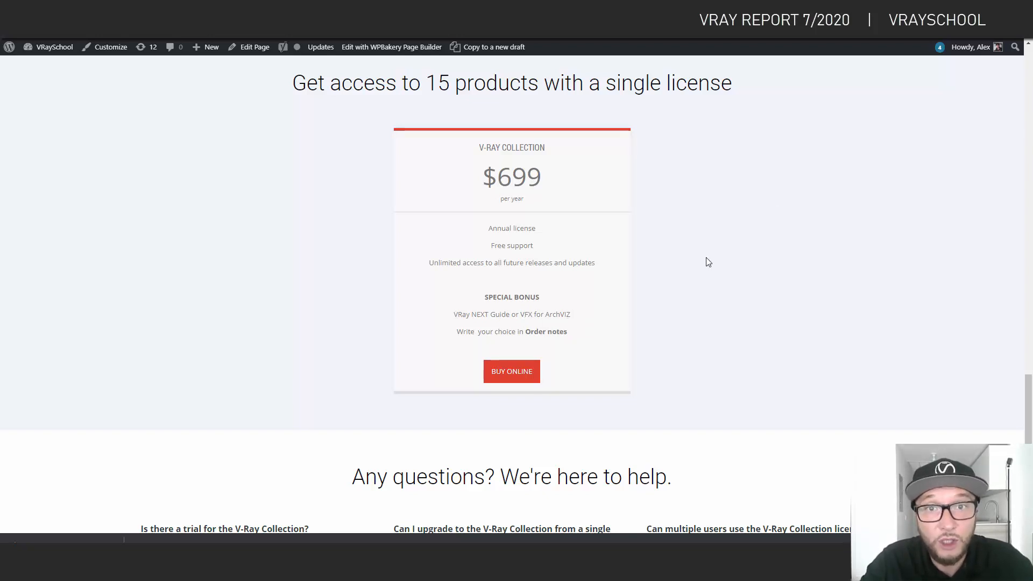
{"action": "mouse_move", "coordinate": [652, 185]}
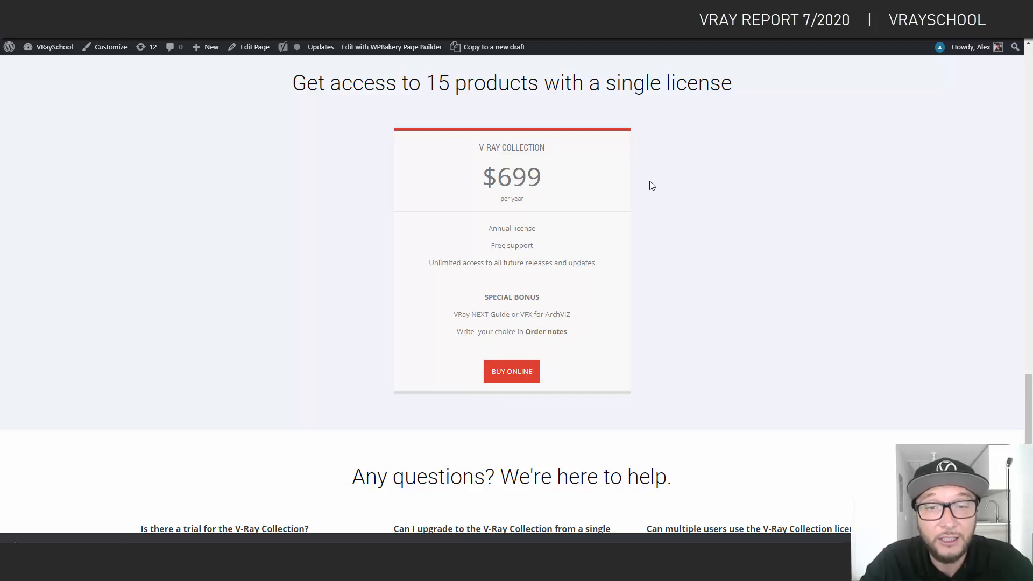
{"action": "mouse_move", "coordinate": [512, 323]}
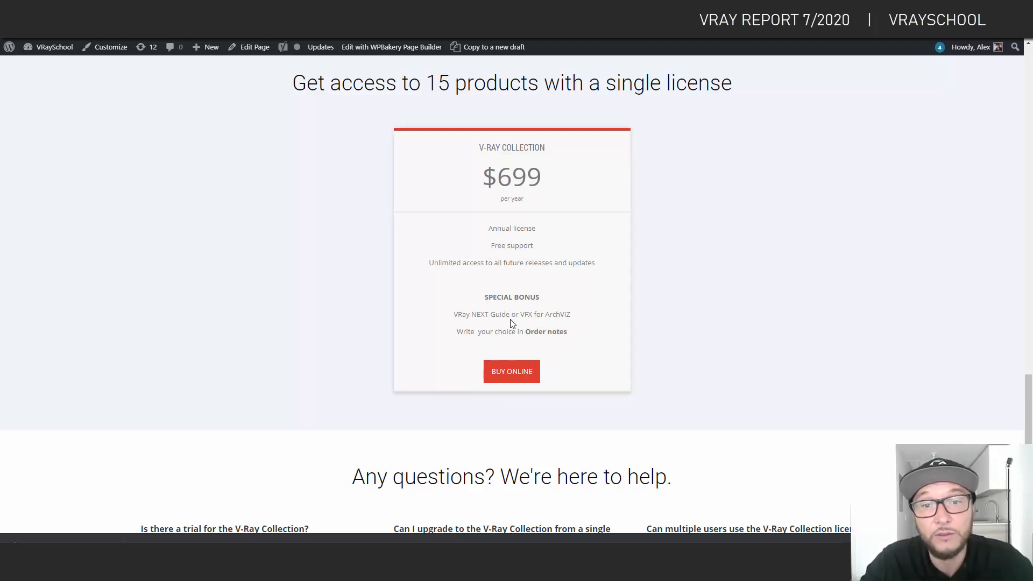
{"action": "mouse_move", "coordinate": [558, 315]}
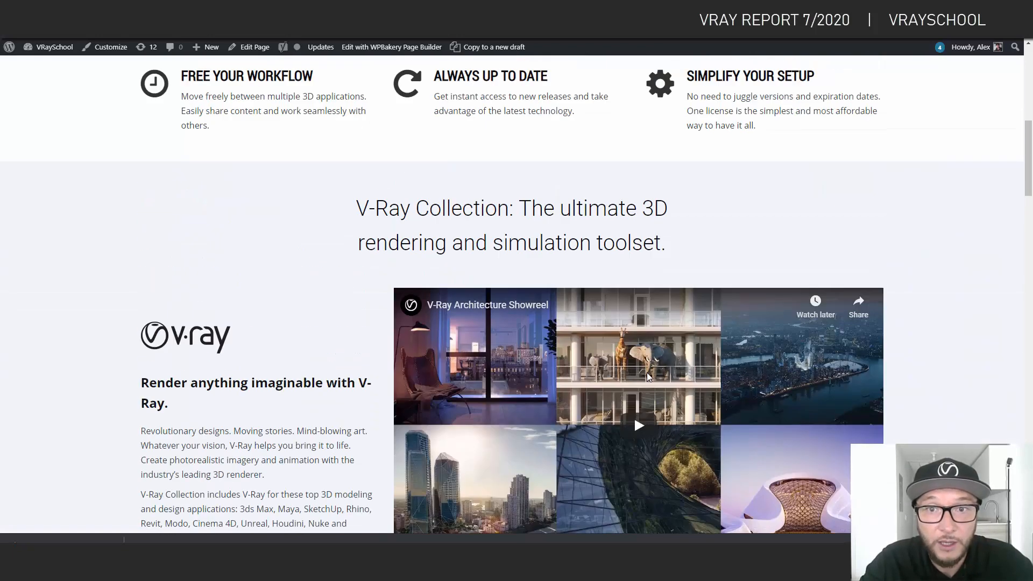
{"action": "scroll", "scroll_direction": "up", "scroll_amount": 3}
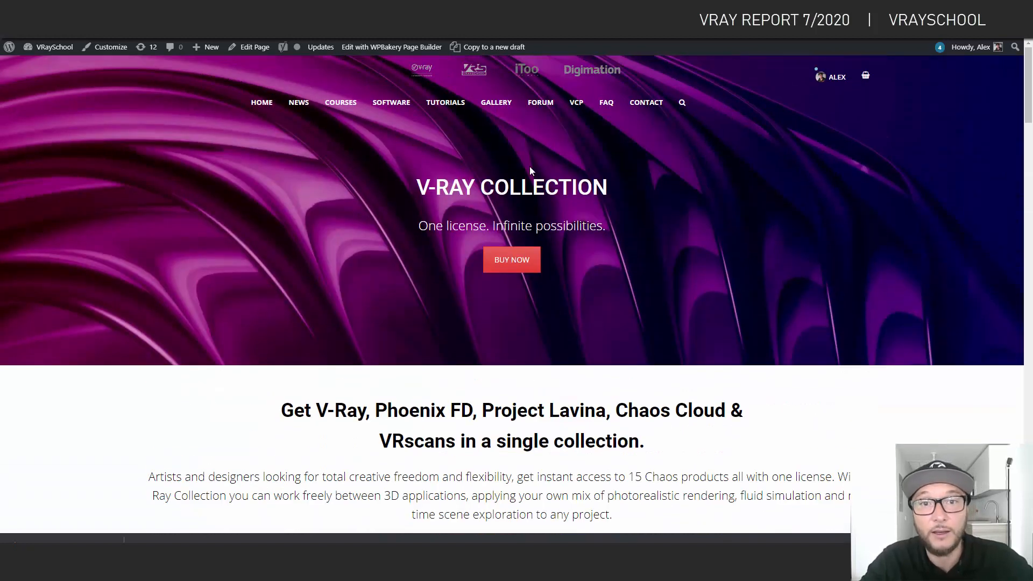
{"action": "mouse_move", "coordinate": [590, 167]}
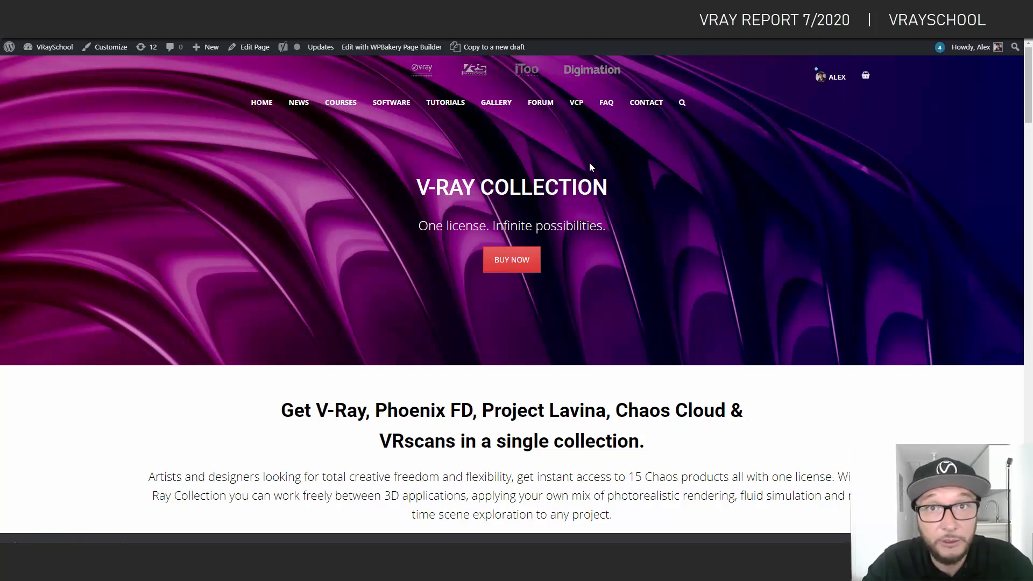
{"action": "mouse_move", "coordinate": [605, 149]}
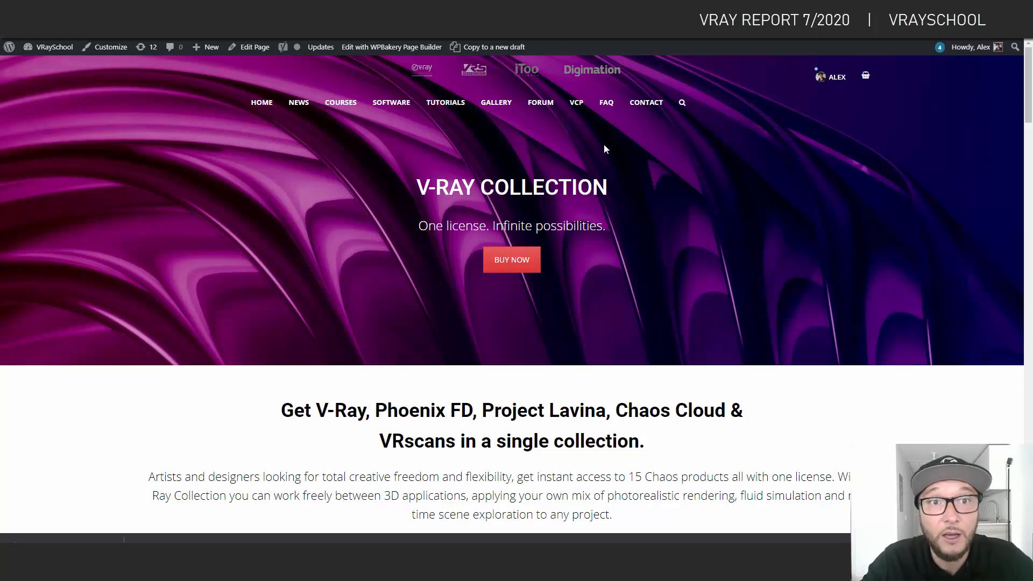
{"action": "mouse_move", "coordinate": [608, 151]}
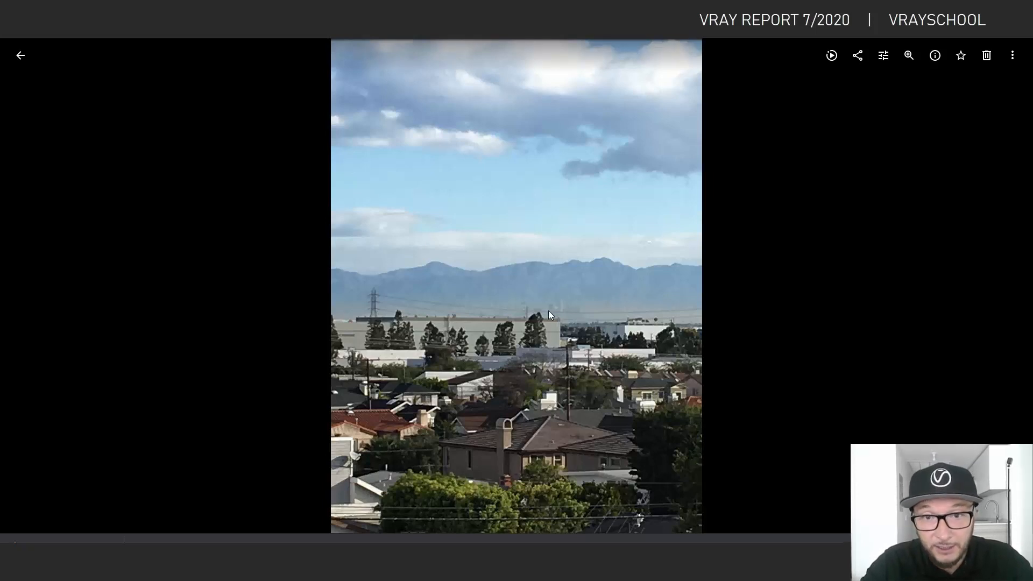
{"action": "mouse_move", "coordinate": [557, 345]}
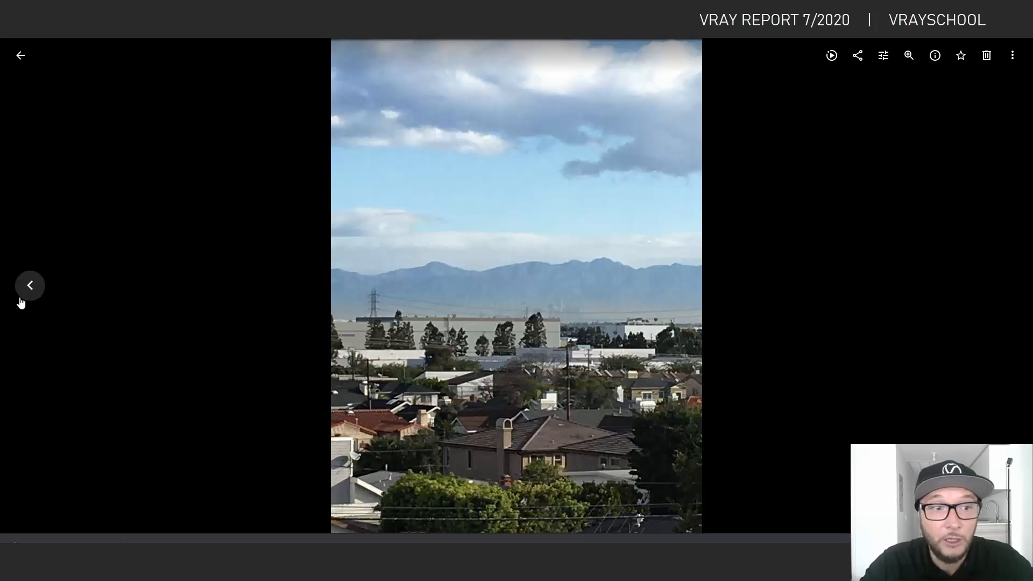
Step: Page through Google Photos, past the skyline shot, to the green USB dongle photo
{"action": "left_click", "coordinate": [1002, 286]}
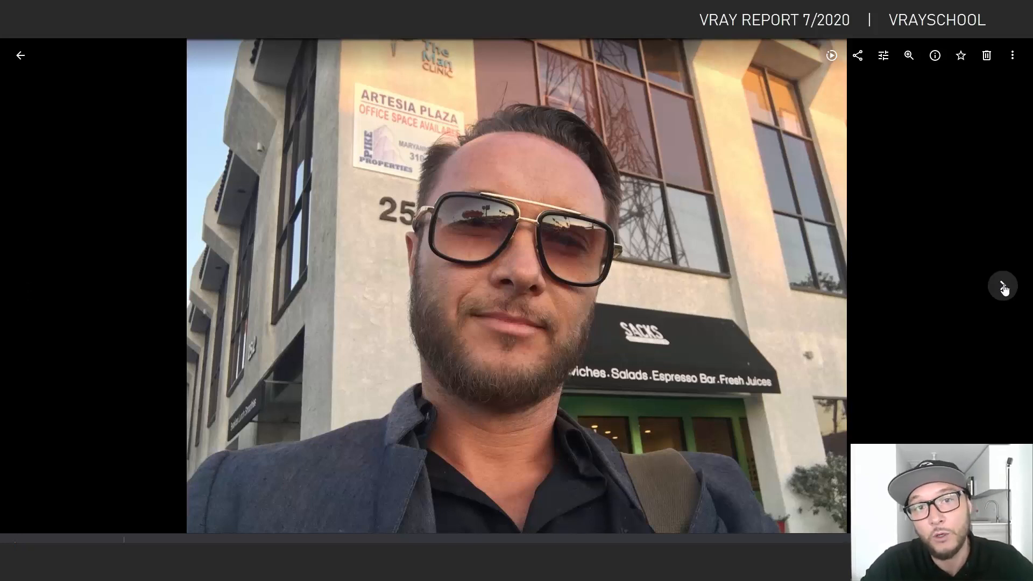
{"action": "left_click", "coordinate": [1002, 285]}
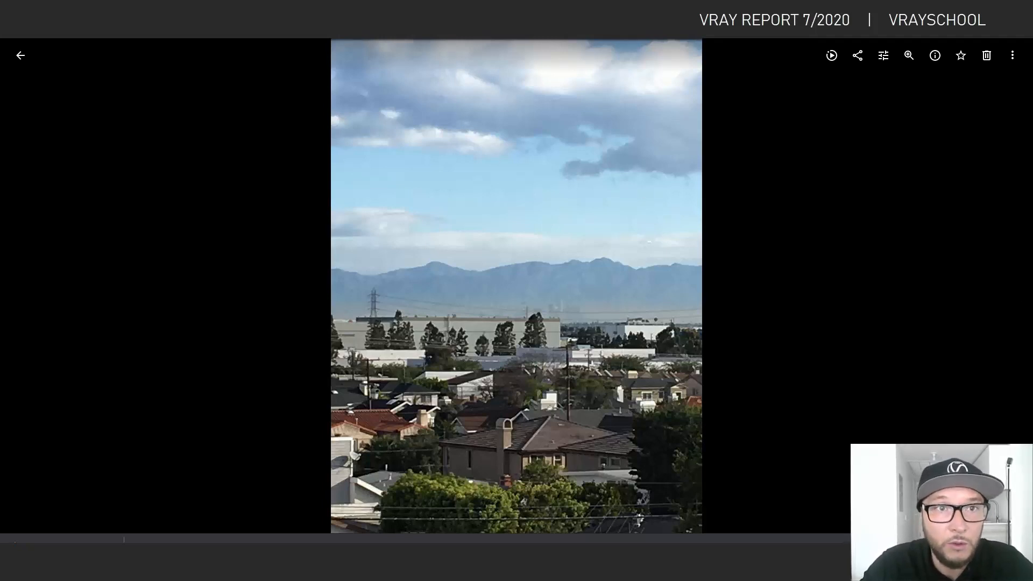
{"action": "left_click", "coordinate": [30, 284]}
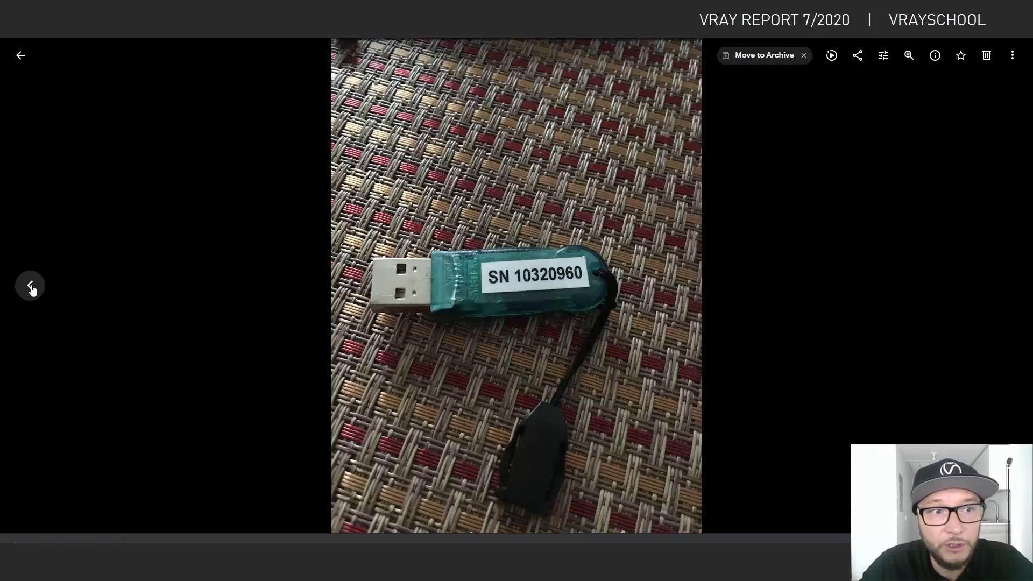
{"action": "left_click", "coordinate": [29, 285]}
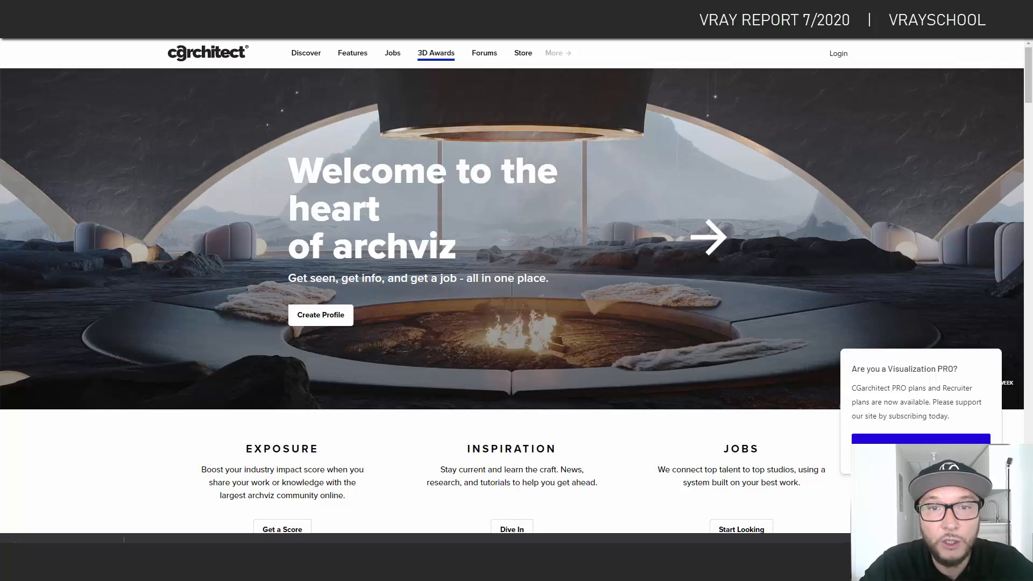
{"action": "mouse_move", "coordinate": [605, 184]}
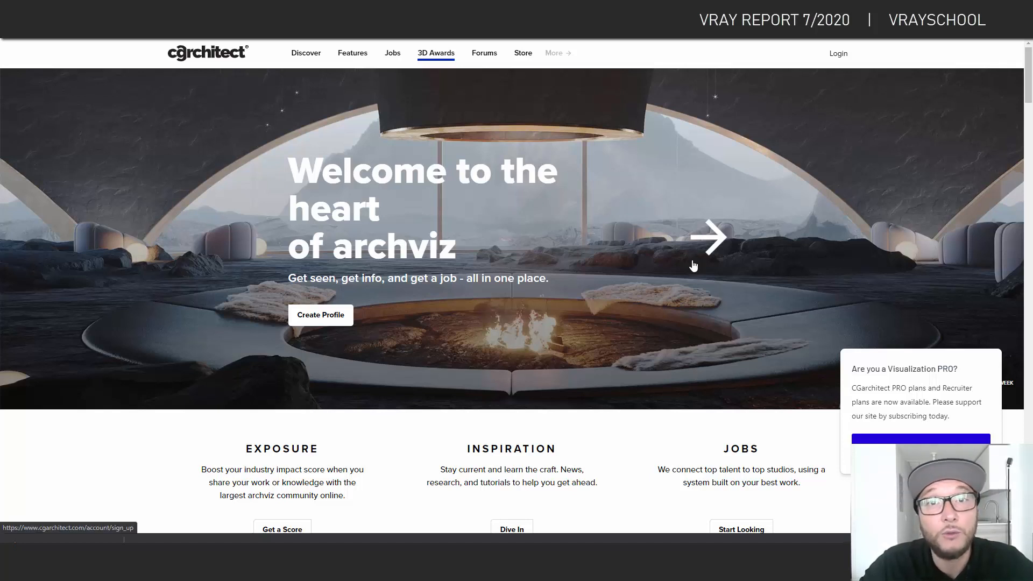
Step: Open CGarchitect's Architectural 3D Awards 2020 page from the top navigation
{"action": "scroll", "scroll_direction": "down", "scroll_amount": 3}
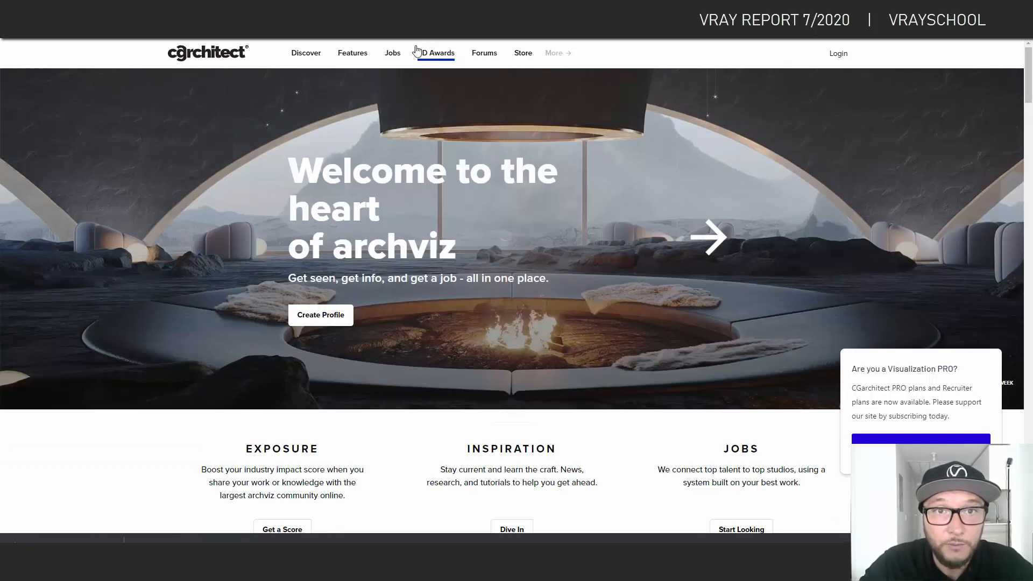
{"action": "left_click", "coordinate": [438, 53]}
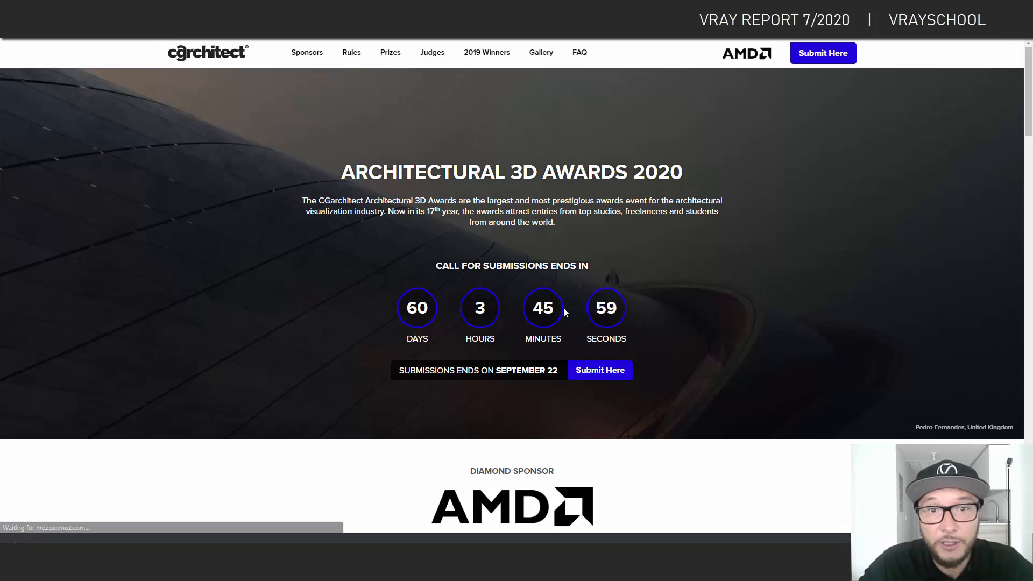
Step: Scroll past Unreal Studio and Image winners to Film & Animation and Interactive Project
{"action": "scroll", "scroll_direction": "down", "scroll_amount": 3}
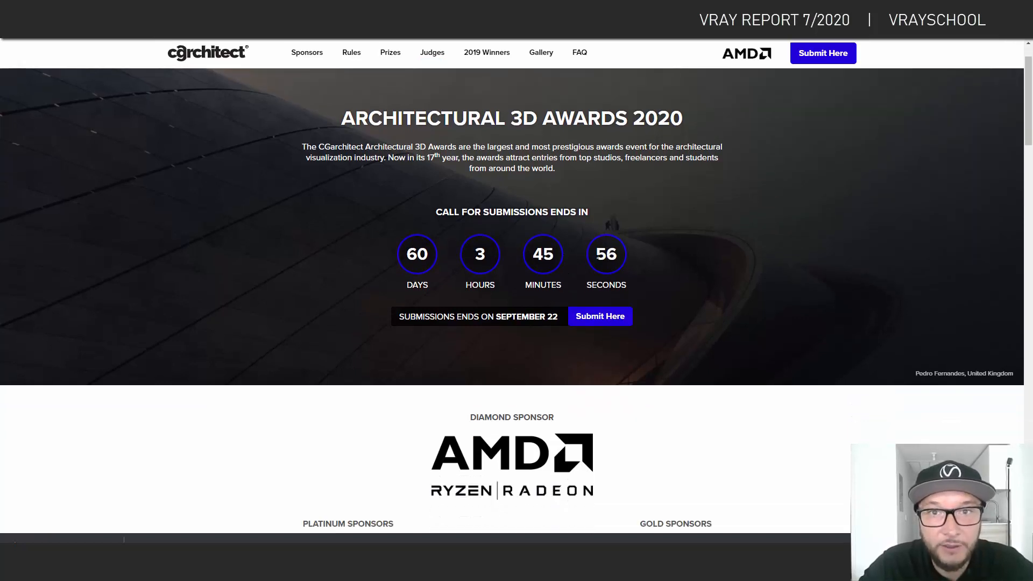
{"action": "scroll", "scroll_direction": "down", "scroll_amount": 3}
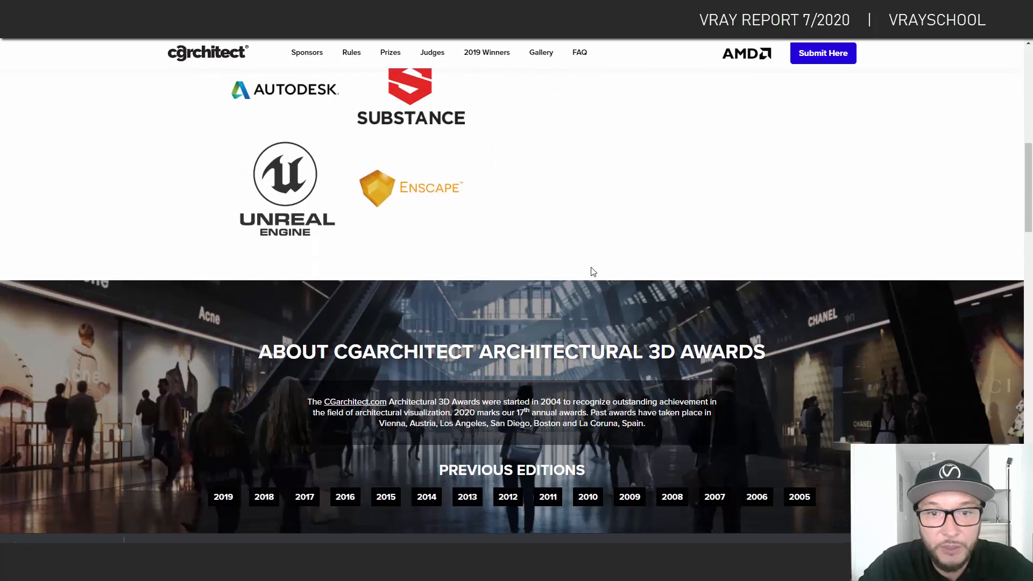
{"action": "scroll", "scroll_direction": "down", "scroll_amount": 3}
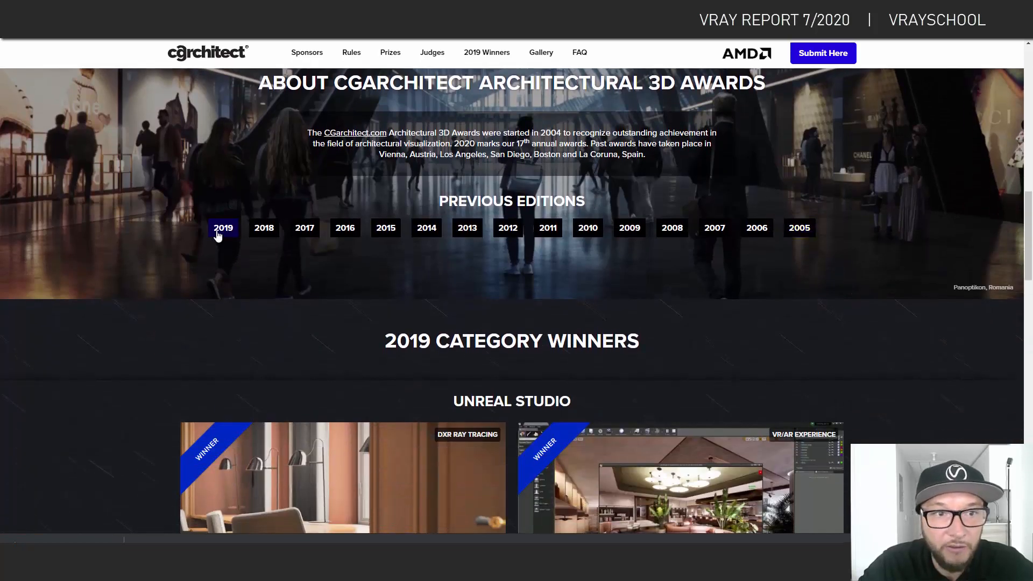
{"action": "scroll", "scroll_direction": "down", "scroll_amount": 3}
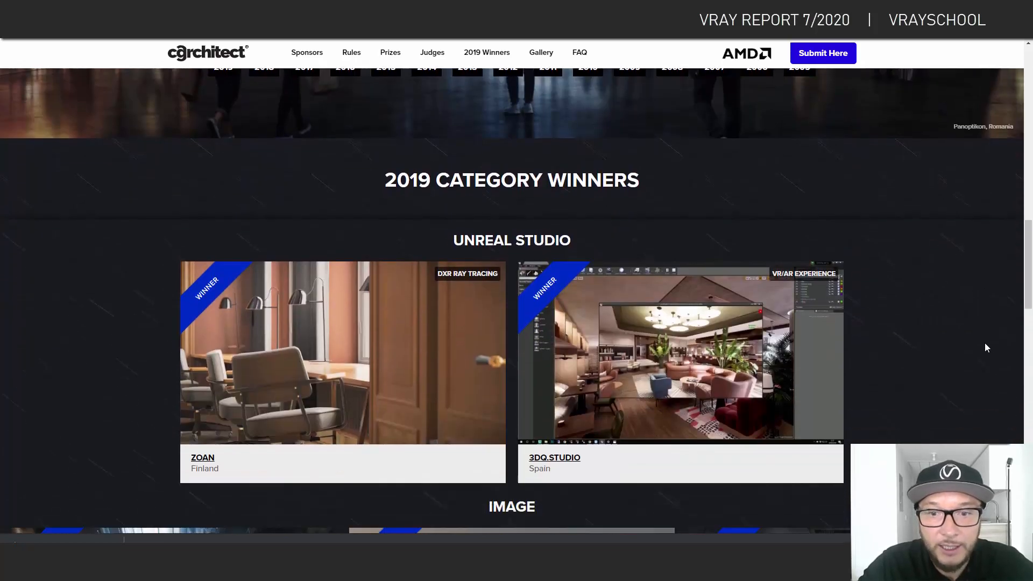
{"action": "scroll", "scroll_direction": "down", "scroll_amount": 3}
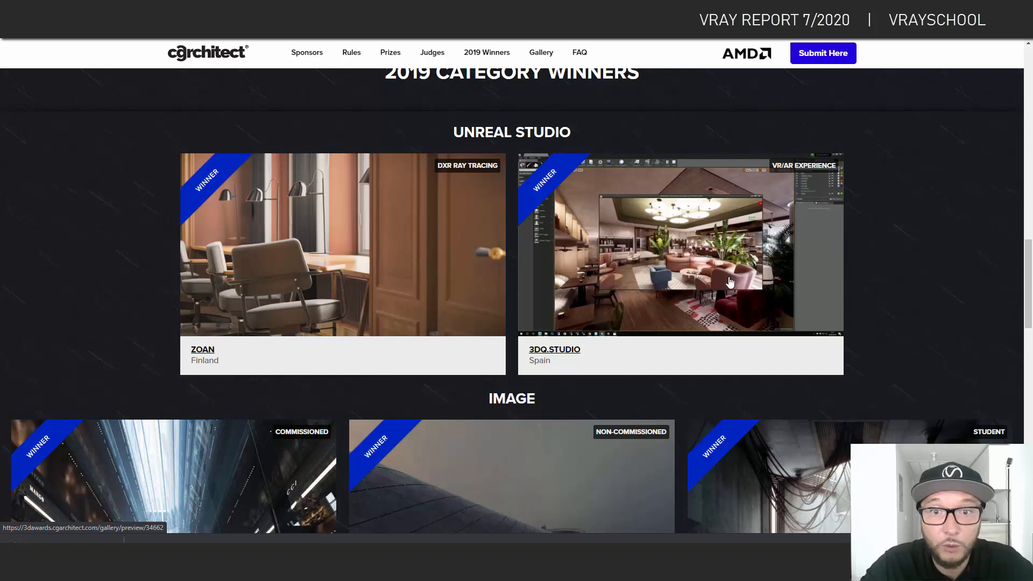
{"action": "scroll", "scroll_direction": "down", "scroll_amount": 3}
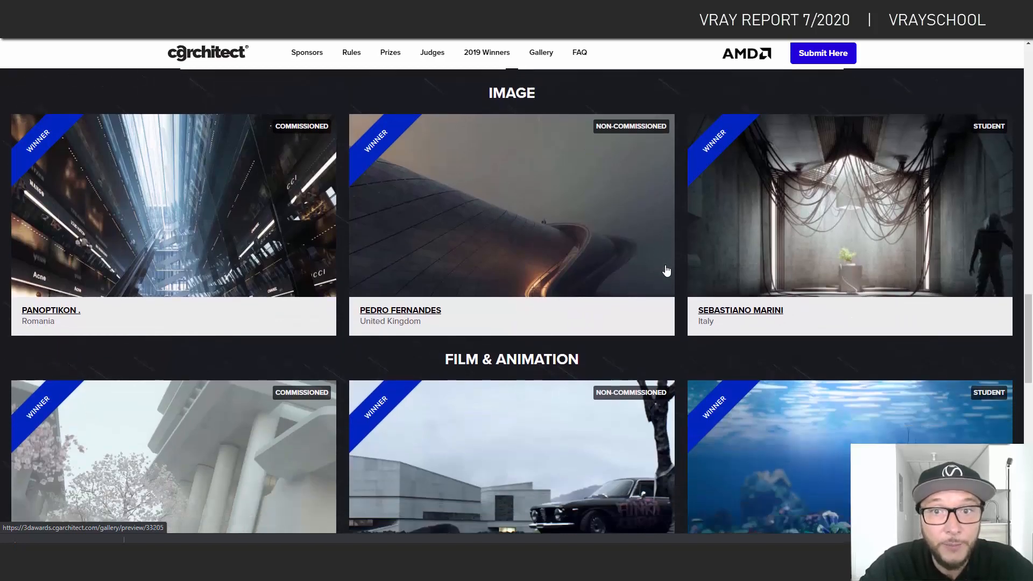
{"action": "scroll", "scroll_direction": "down", "scroll_amount": 3}
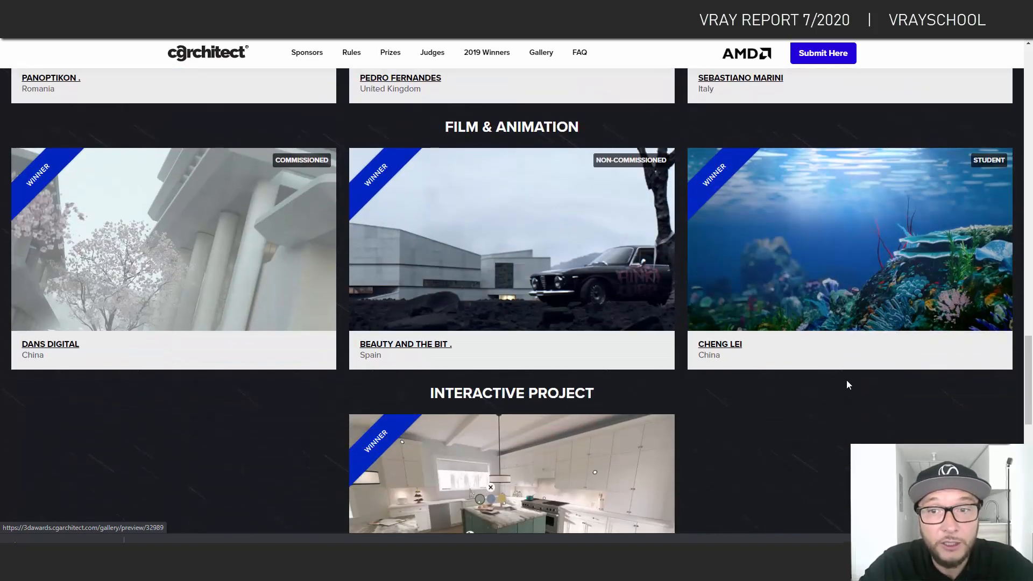
{"action": "scroll", "scroll_direction": "down", "scroll_amount": 3}
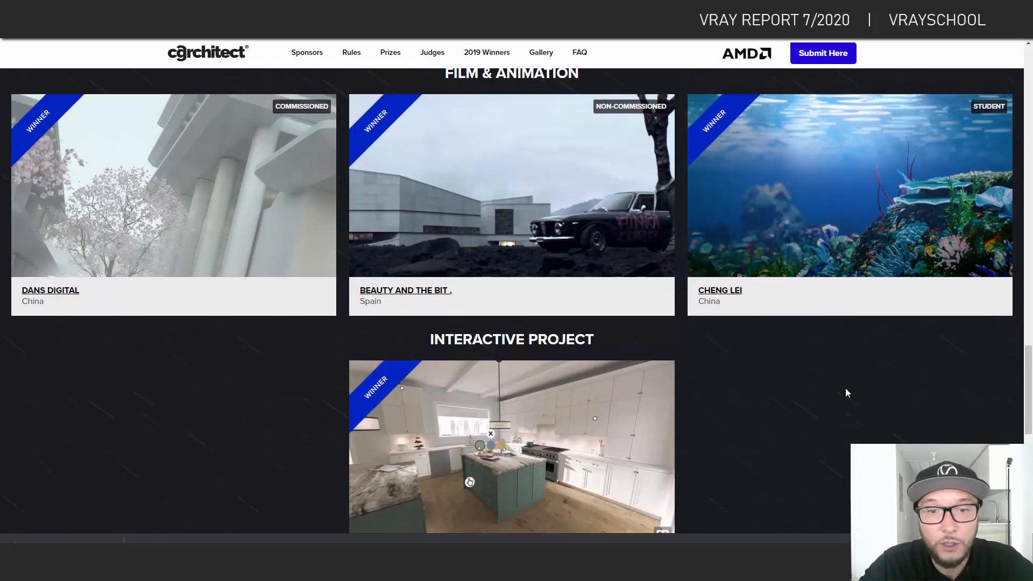
{"action": "scroll", "scroll_direction": "up", "scroll_amount": 3}
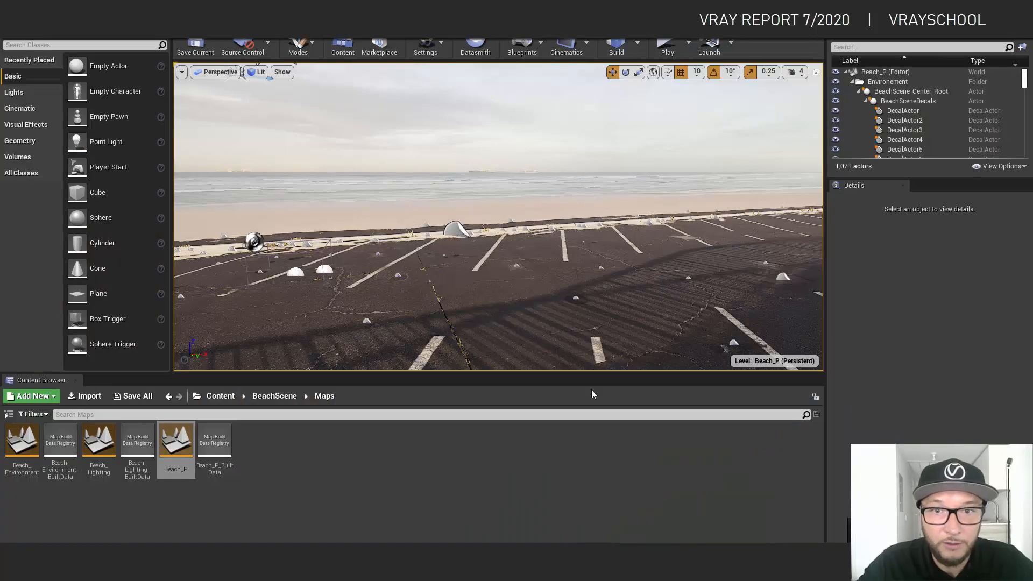
Step: Run the Beach_P parking-lot level in a play-in-editor session, then stop it
{"action": "left_click", "coordinate": [667, 43]}
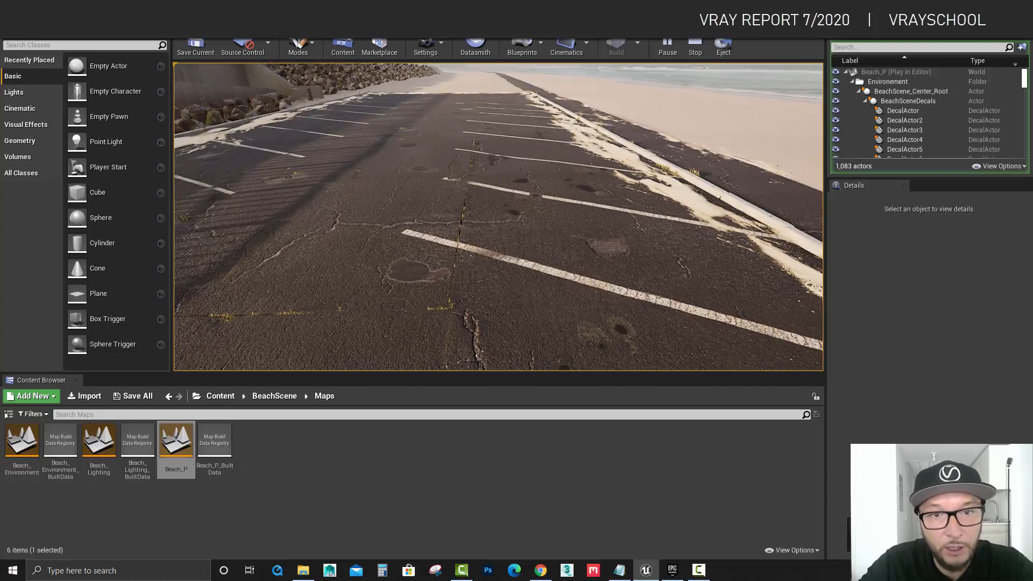
{"action": "left_click", "coordinate": [695, 42]}
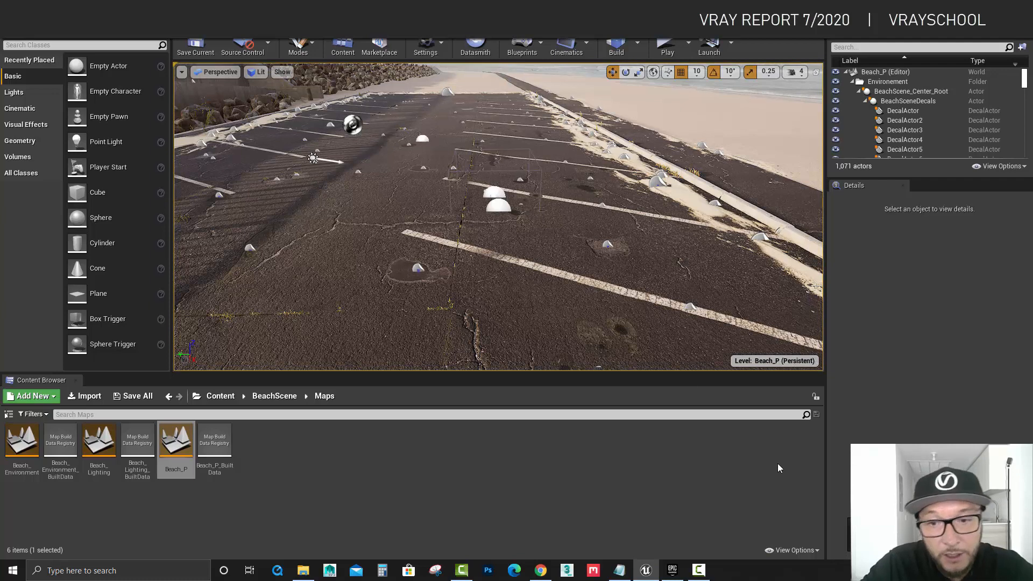
Step: In the Epic Games Launcher, view the Automotive Materials preview images, including red carpaint
{"action": "left_click", "coordinate": [672, 570]}
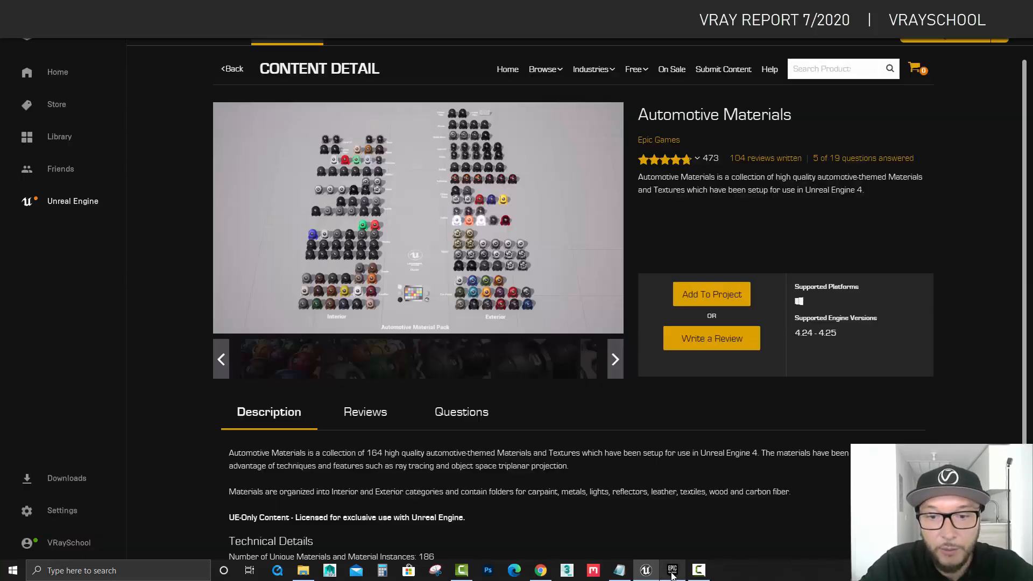
{"action": "mouse_move", "coordinate": [575, 226]}
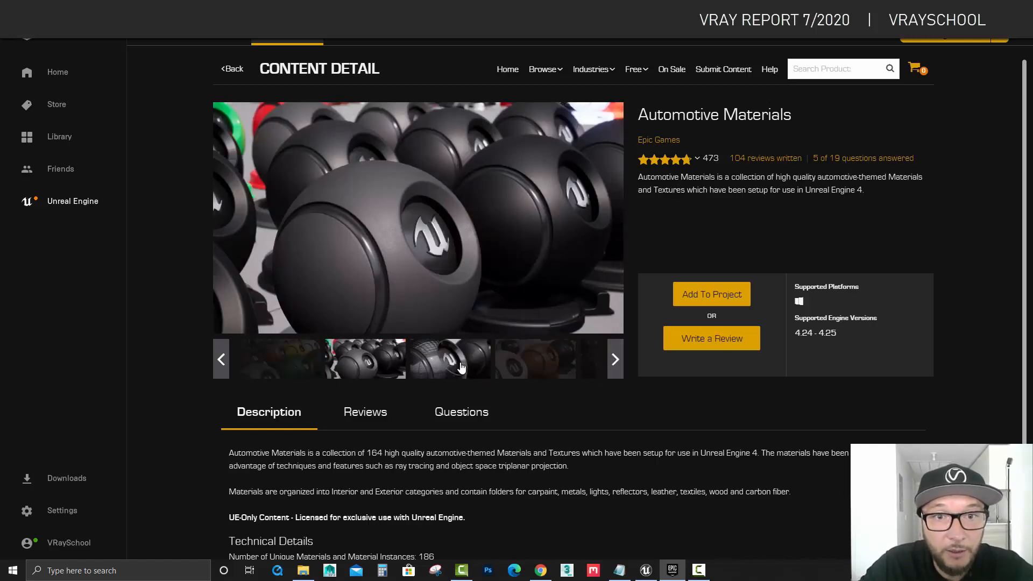
{"action": "left_click", "coordinate": [614, 360]}
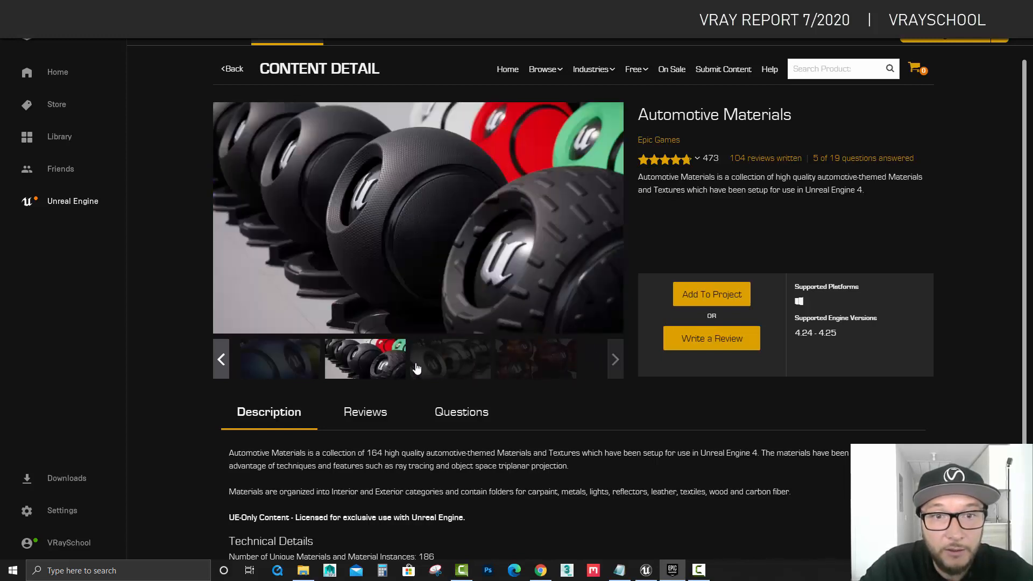
{"action": "left_click", "coordinate": [535, 359]}
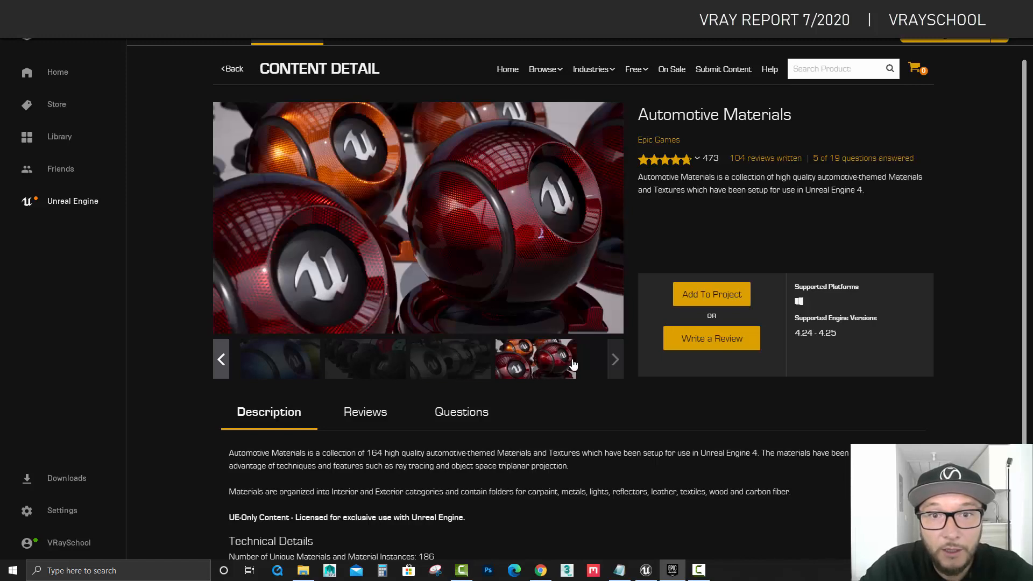
Step: Browse the free Marketplace listings down to Automotive Beach Scene, then return to Unreal and VRaySchool
{"action": "left_click", "coordinate": [633, 69]}
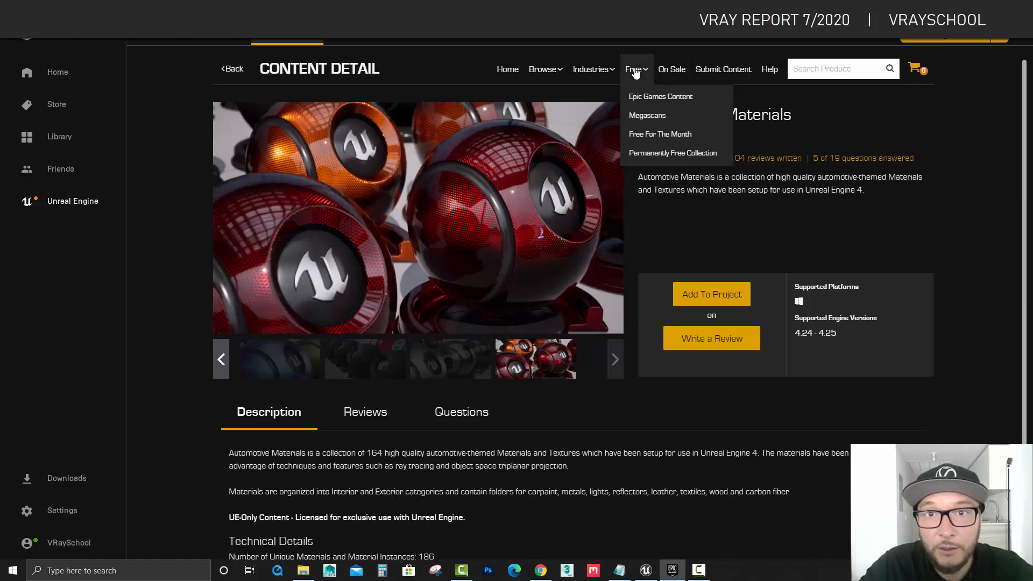
{"action": "left_click", "coordinate": [633, 69]}
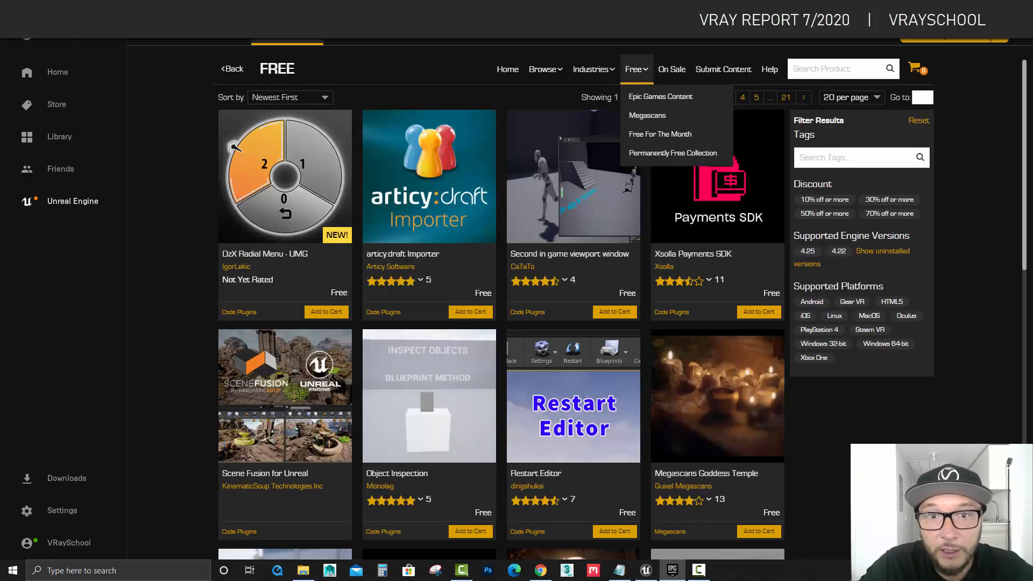
{"action": "scroll", "scroll_direction": "down", "scroll_amount": 3}
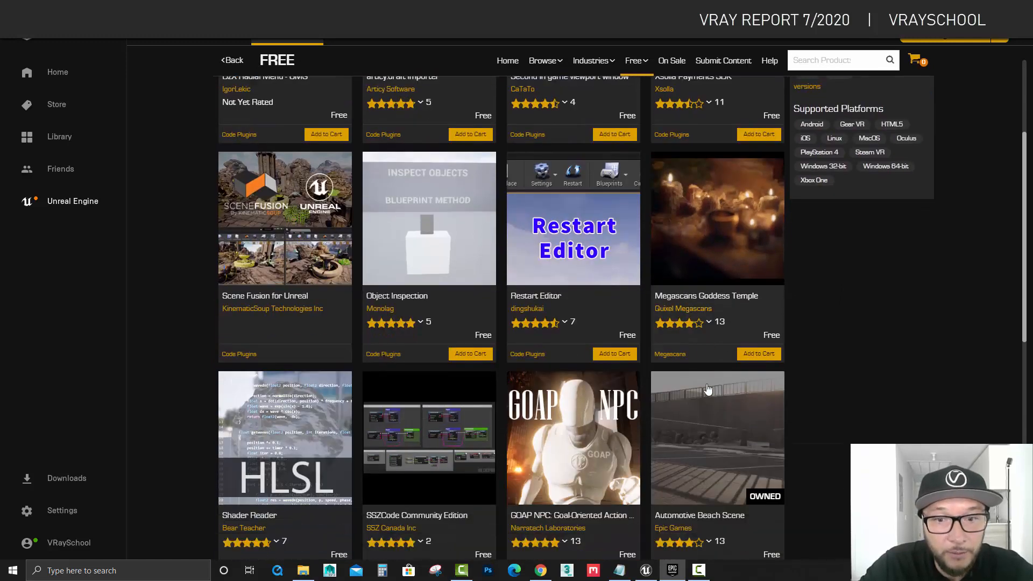
{"action": "scroll", "scroll_direction": "down", "scroll_amount": 3}
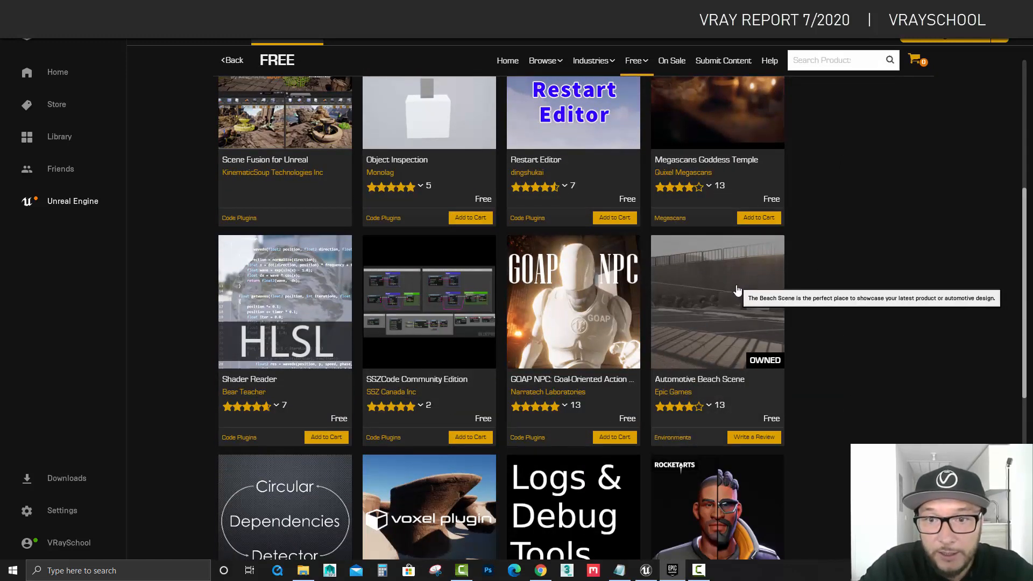
{"action": "scroll", "scroll_direction": "down", "scroll_amount": 3}
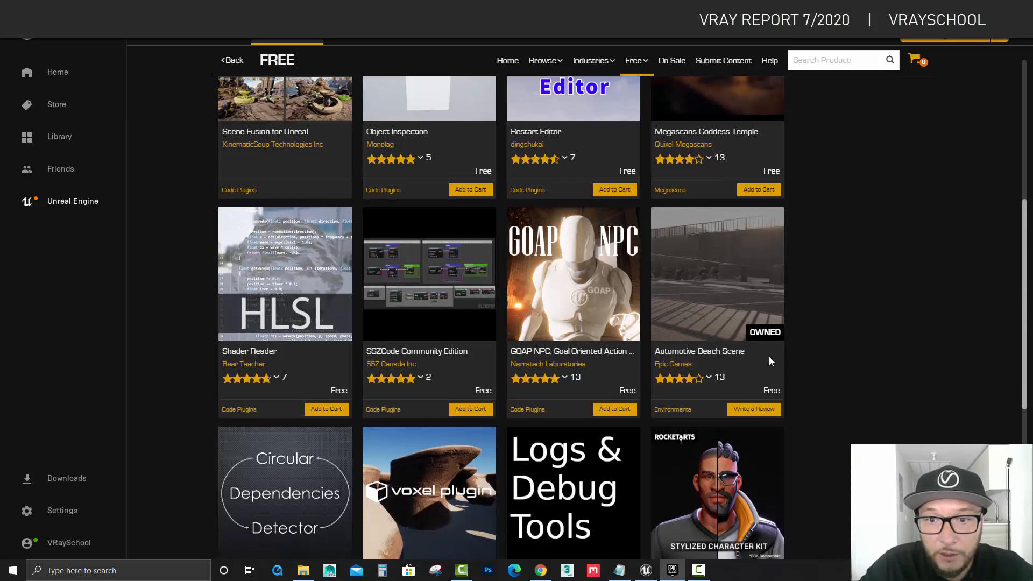
{"action": "scroll", "scroll_direction": "down", "scroll_amount": 3}
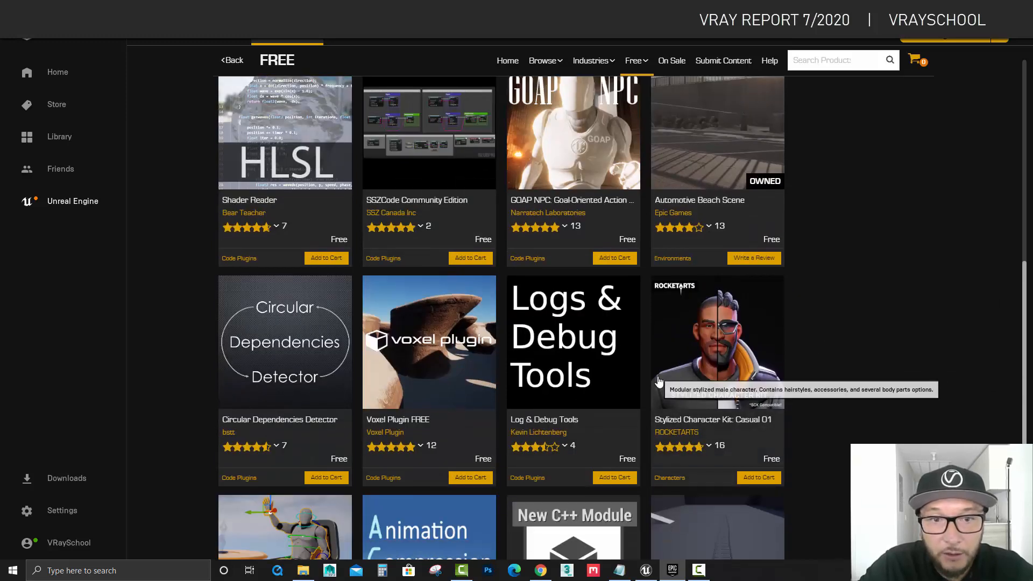
{"action": "scroll", "scroll_direction": "down", "scroll_amount": 3}
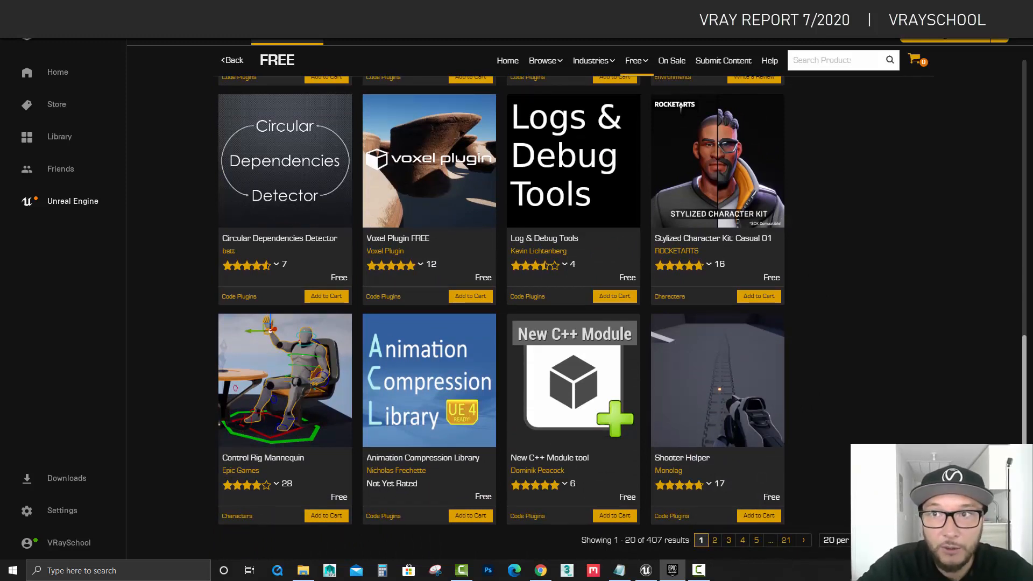
{"action": "left_click", "coordinate": [653, 569]}
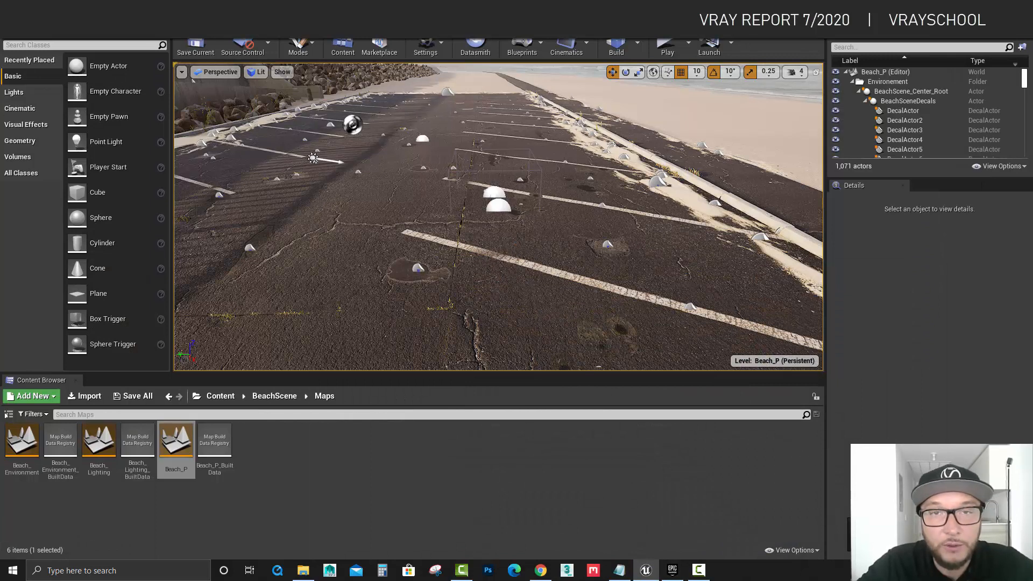
{"action": "left_click", "coordinate": [540, 570]}
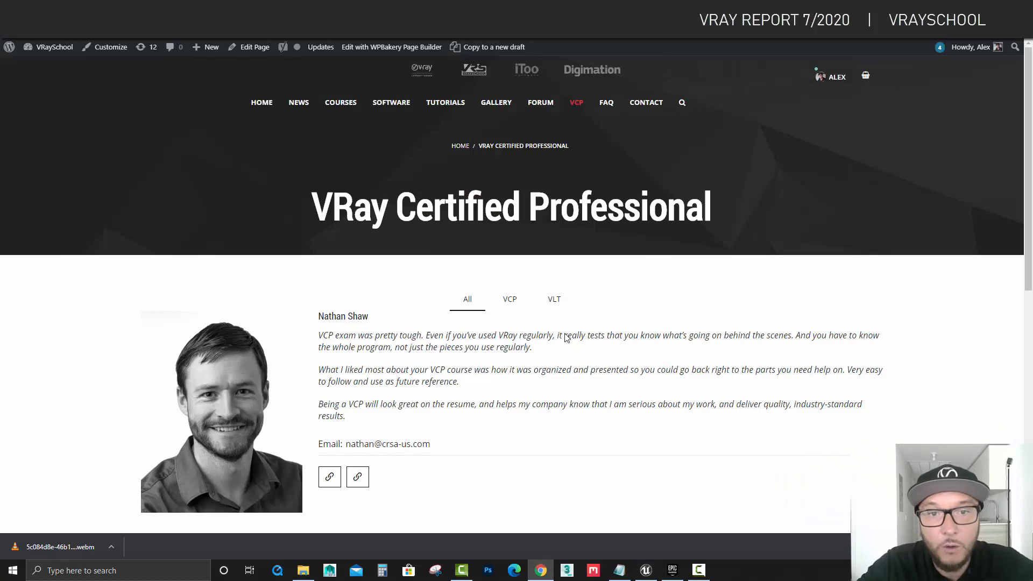
{"action": "mouse_move", "coordinate": [553, 351]}
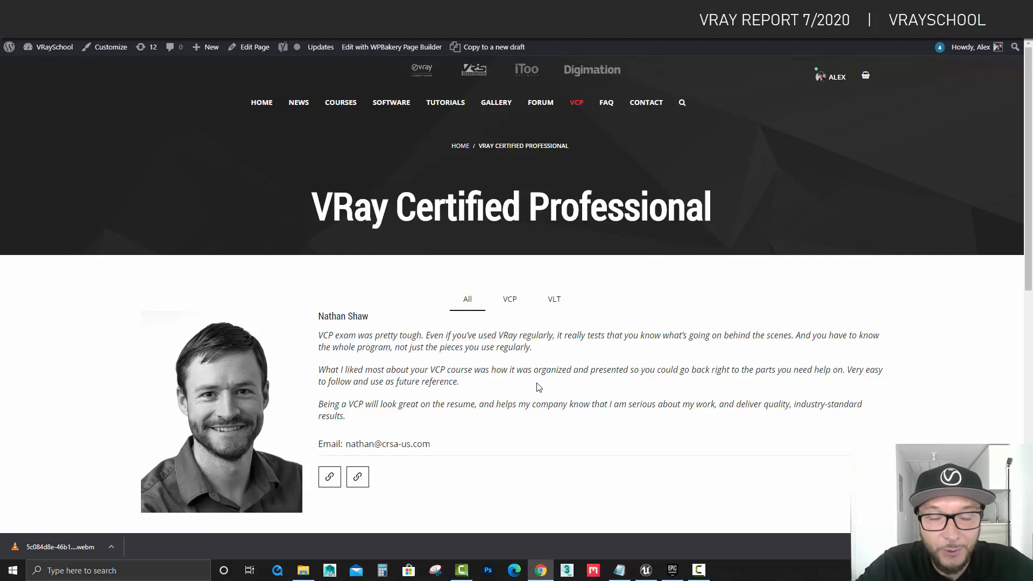
{"action": "mouse_move", "coordinate": [1022, 117]}
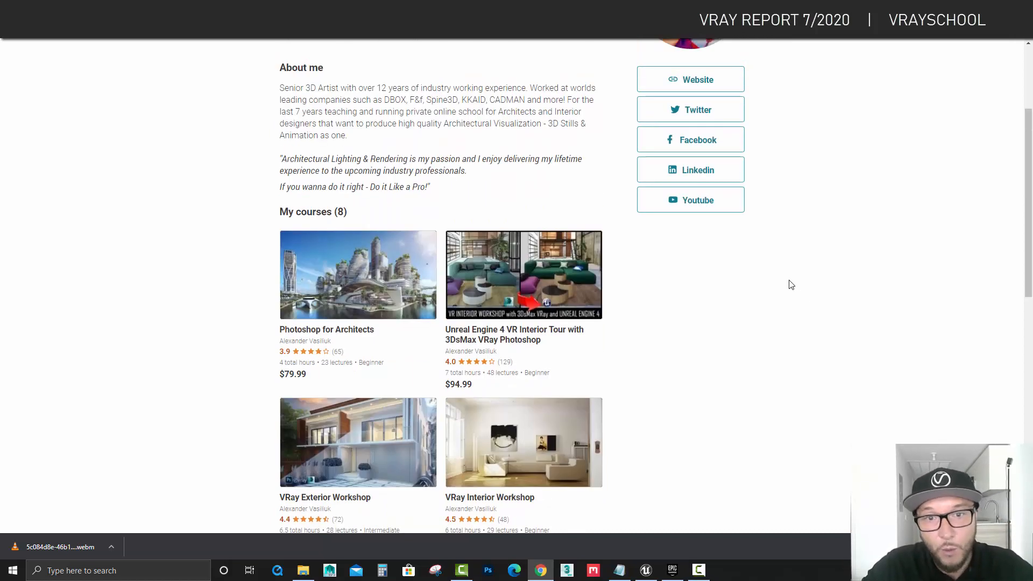
Step: Scroll both instructors' course lists, ending atop the eight-course profile with 2,993 students
{"action": "scroll", "scroll_direction": "down", "scroll_amount": 3}
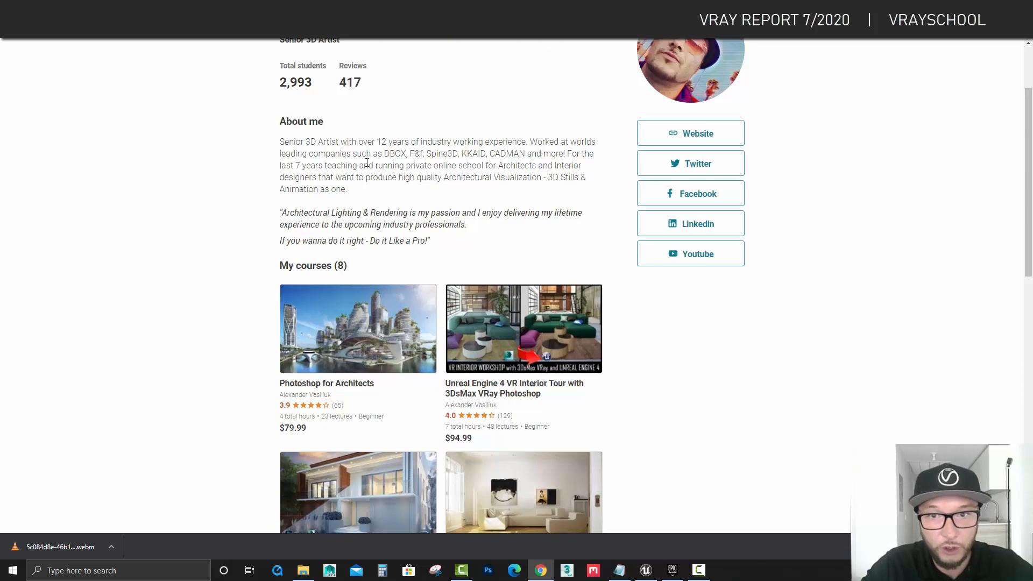
{"action": "mouse_move", "coordinate": [721, 309]}
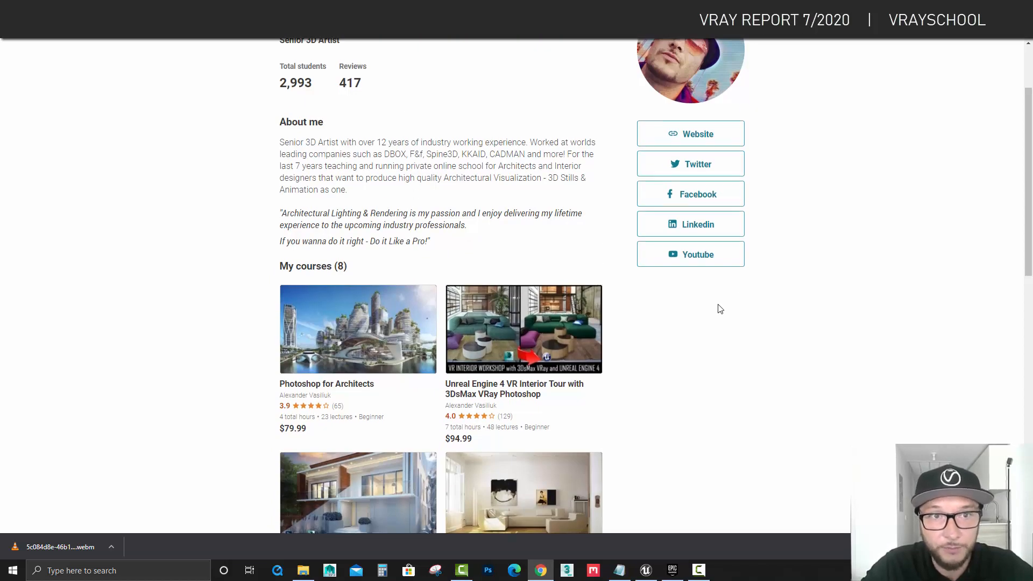
{"action": "scroll", "scroll_direction": "down", "scroll_amount": 3}
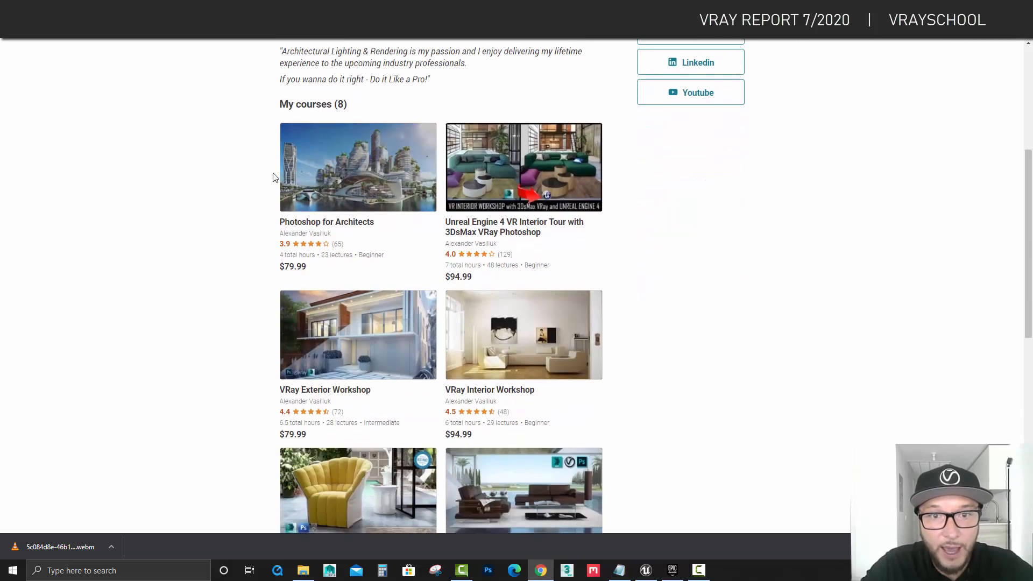
{"action": "scroll", "scroll_direction": "down", "scroll_amount": 3}
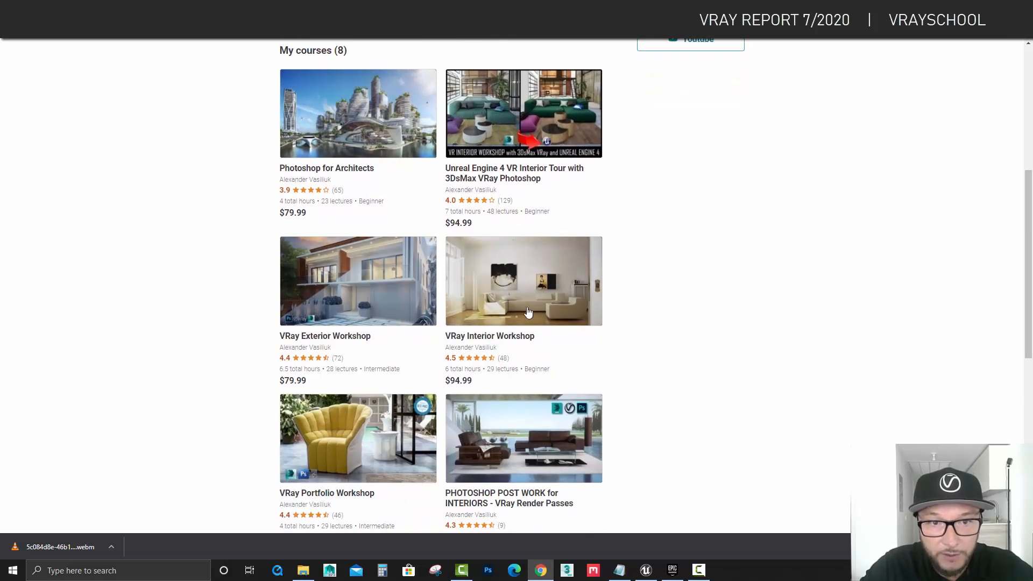
{"action": "scroll", "scroll_direction": "down", "scroll_amount": 3}
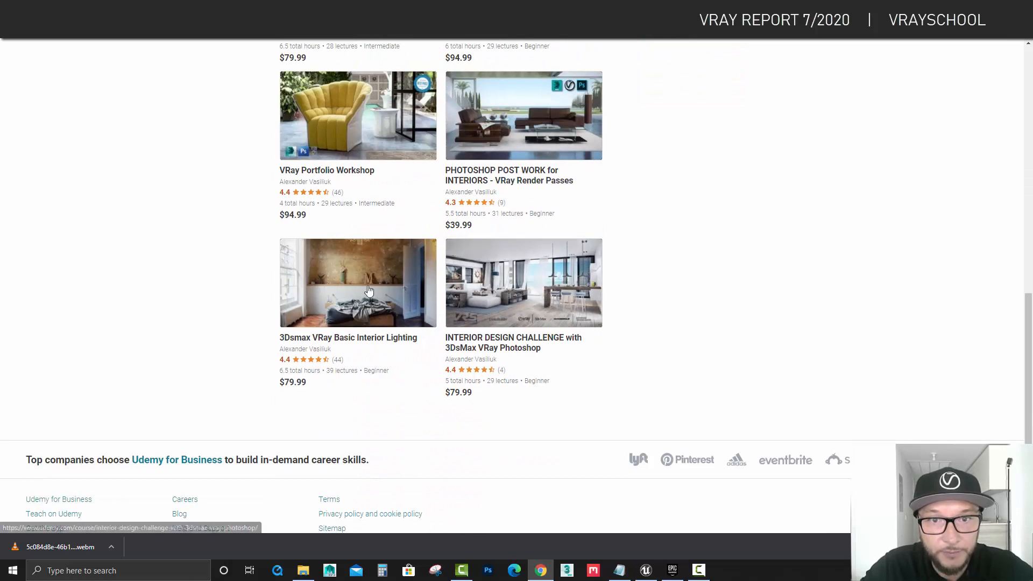
{"action": "scroll", "scroll_direction": "up", "scroll_amount": 3}
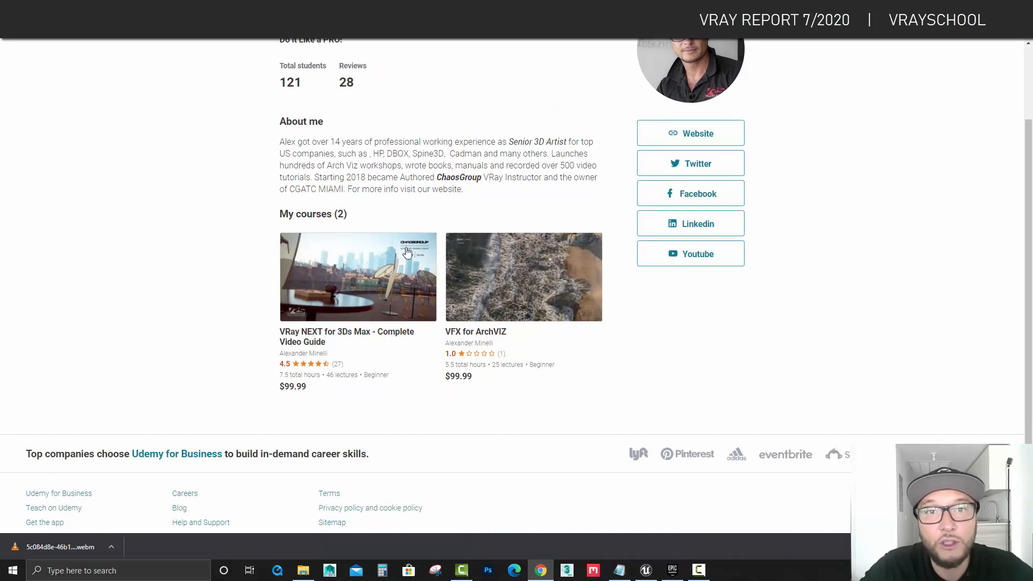
{"action": "scroll", "scroll_direction": "up", "scroll_amount": 3}
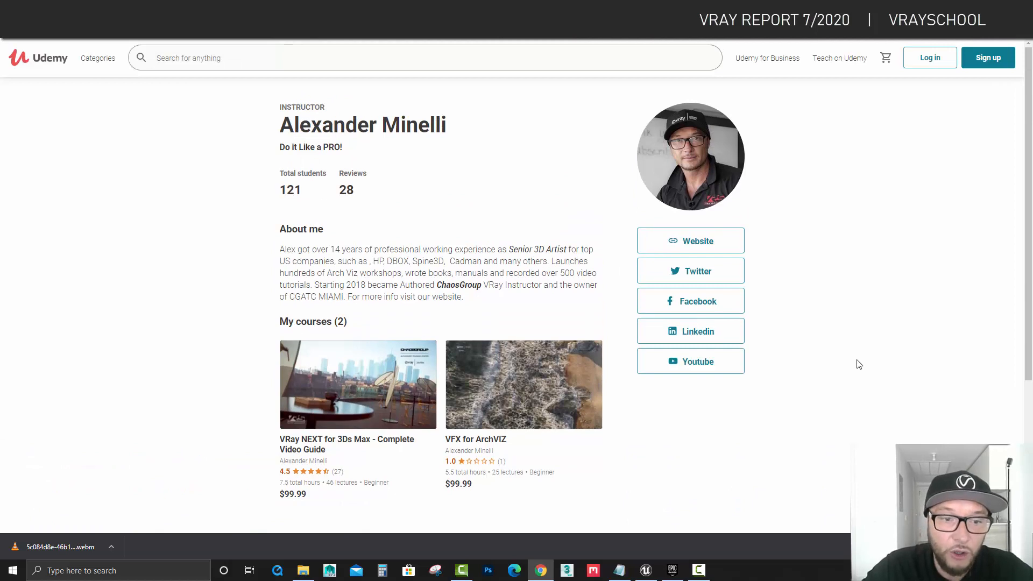
{"action": "mouse_move", "coordinate": [847, 371]}
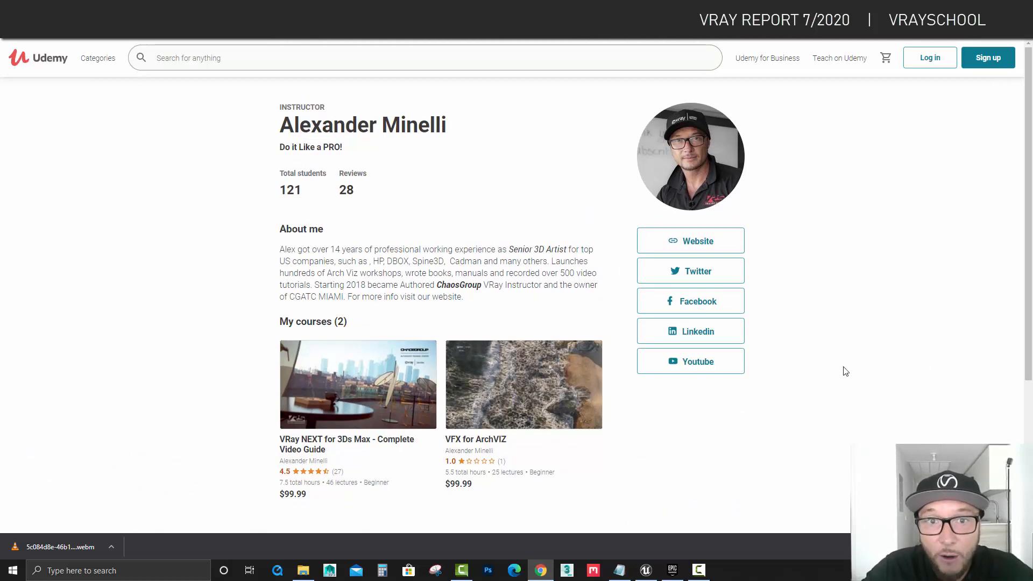
{"action": "scroll", "scroll_direction": "down", "scroll_amount": 3}
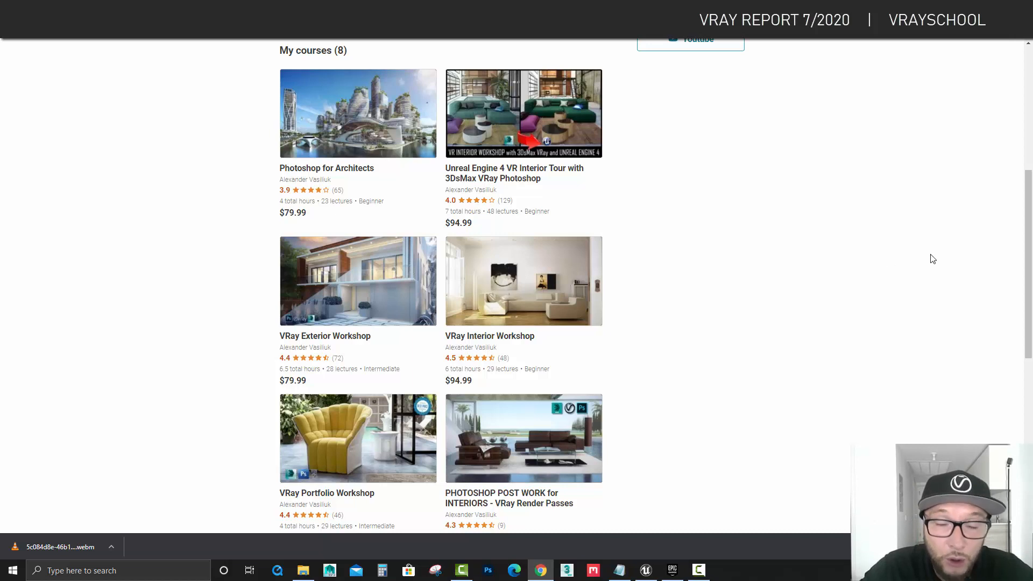
{"action": "scroll", "scroll_direction": "down", "scroll_amount": 3}
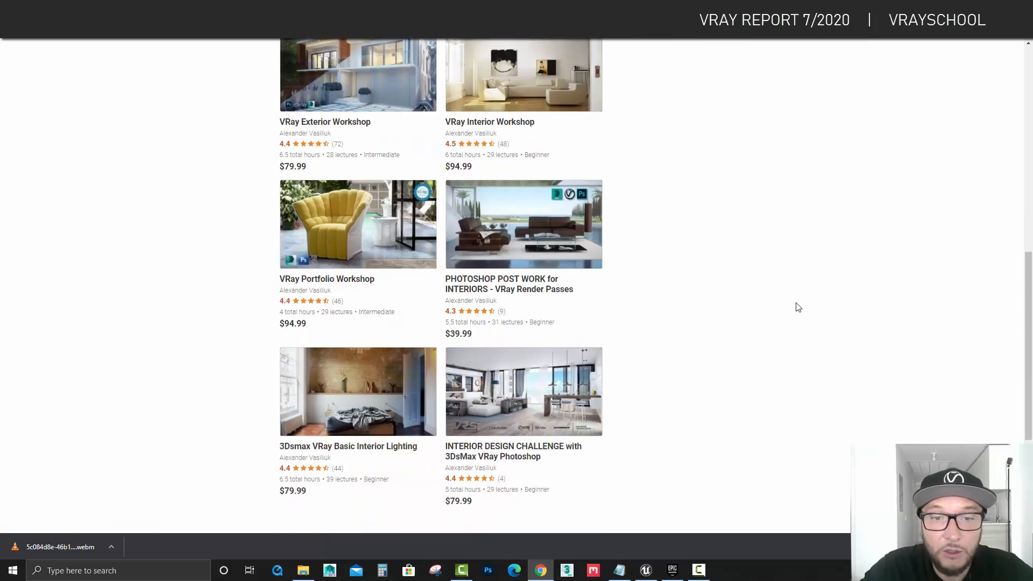
{"action": "scroll", "scroll_direction": "up", "scroll_amount": 3}
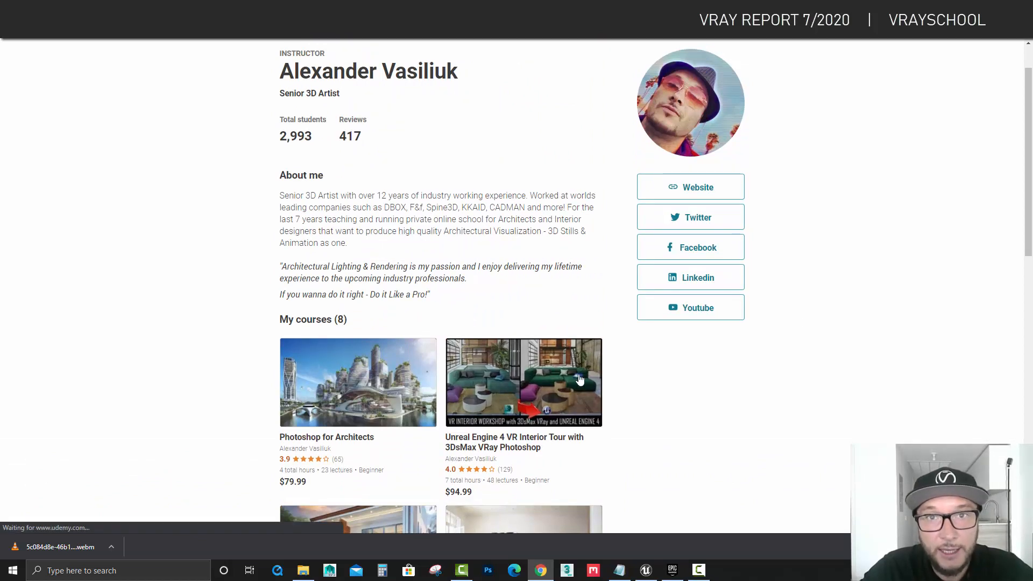
Step: Open the Unreal Engine 4 VR Interior Tour course ($94.99) and dismiss the Exclusive Offer popup
{"action": "left_click", "coordinate": [524, 382]}
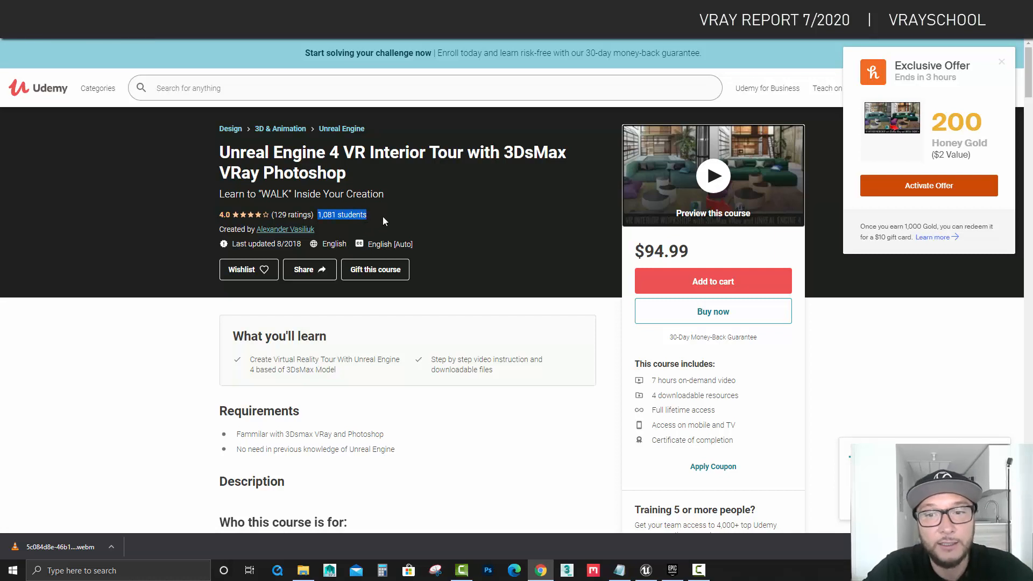
{"action": "mouse_move", "coordinate": [548, 230]}
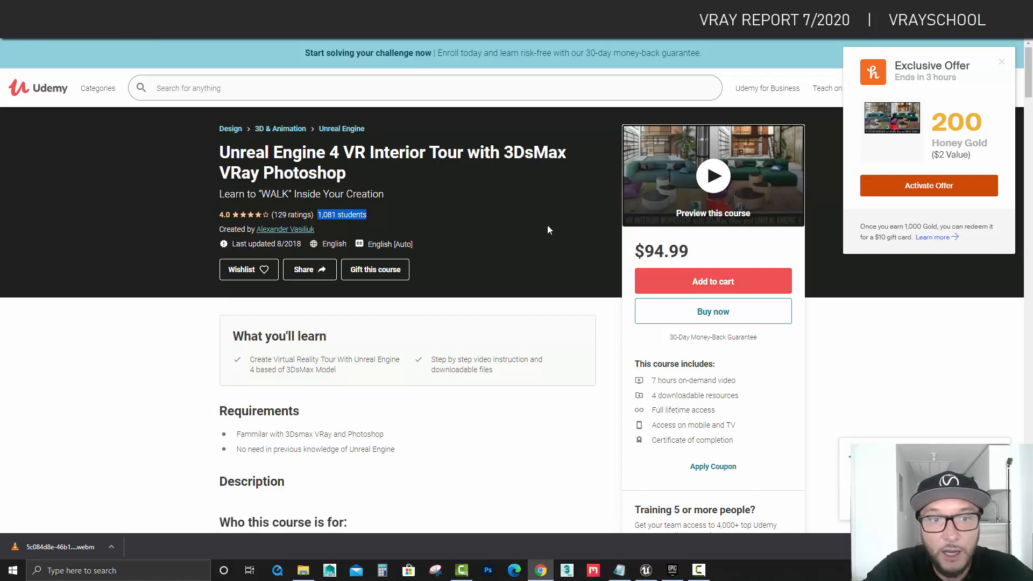
{"action": "mouse_move", "coordinate": [547, 224]}
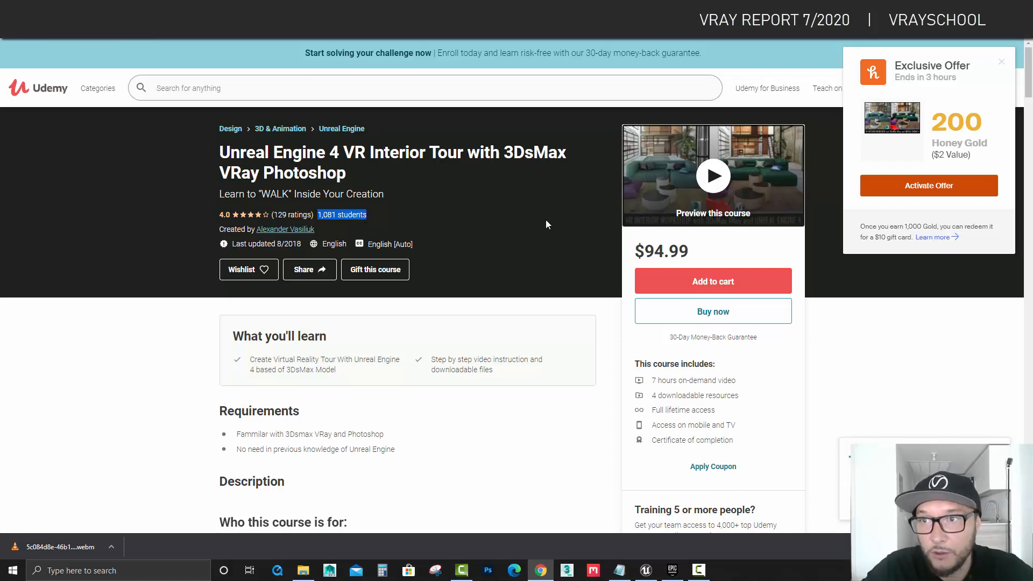
{"action": "left_click", "coordinate": [986, 60]}
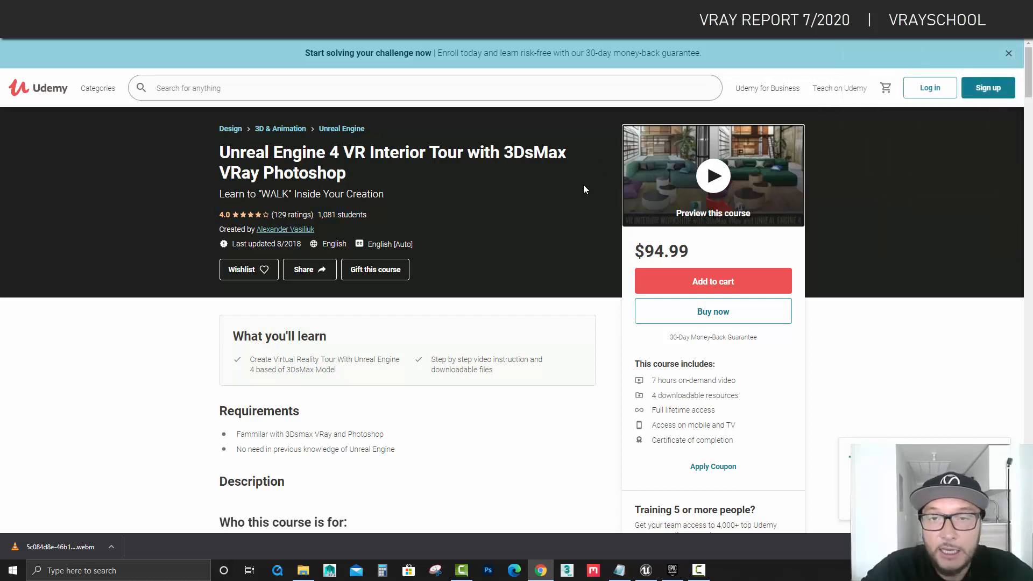
{"action": "mouse_move", "coordinate": [672, 163]}
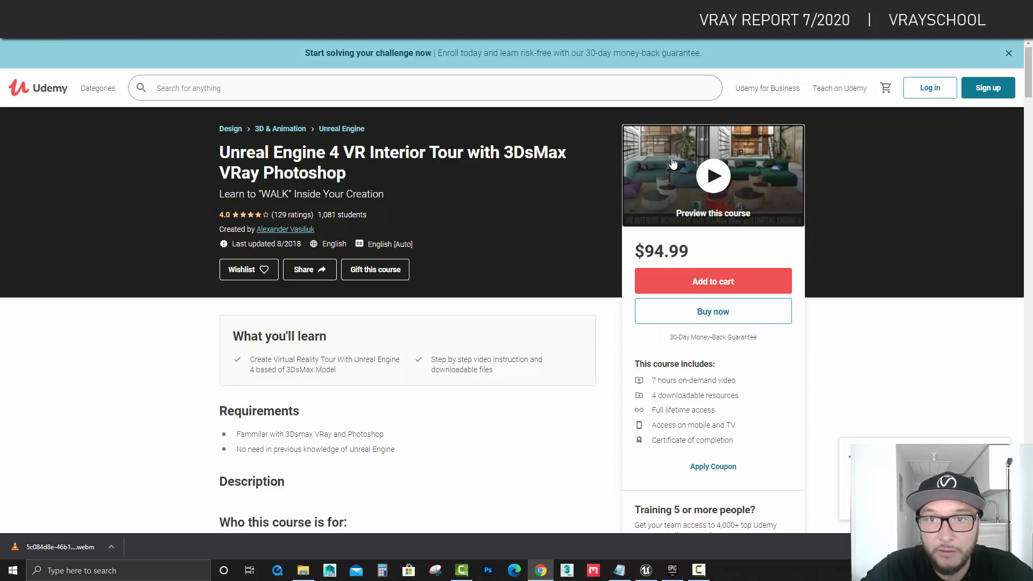
{"action": "mouse_move", "coordinate": [664, 159]}
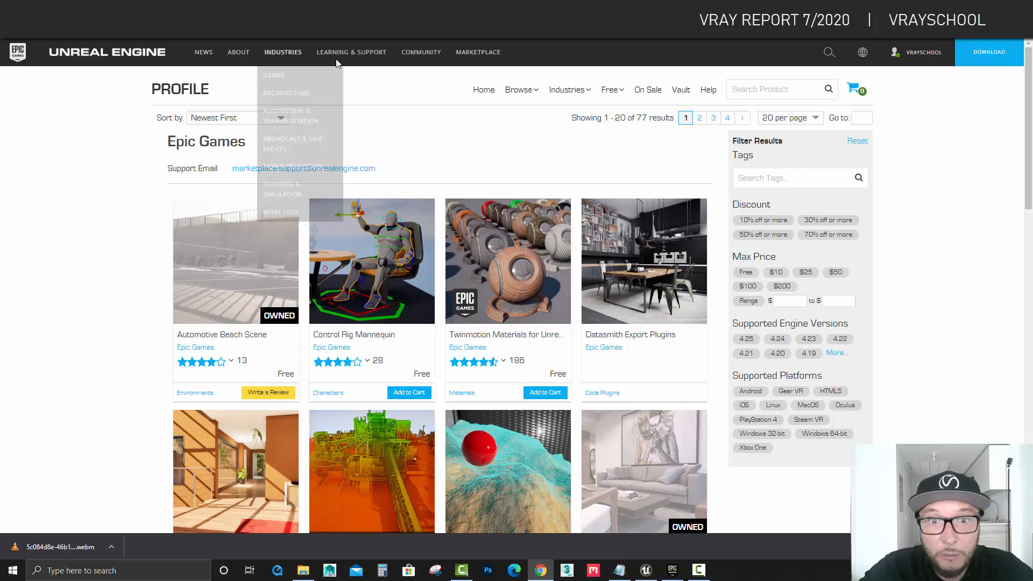
Step: Scroll Epic Games' Marketplace products past Twinmotion Materials and the LiDAR Point Cloud samples
{"action": "scroll", "scroll_direction": "down", "scroll_amount": 3}
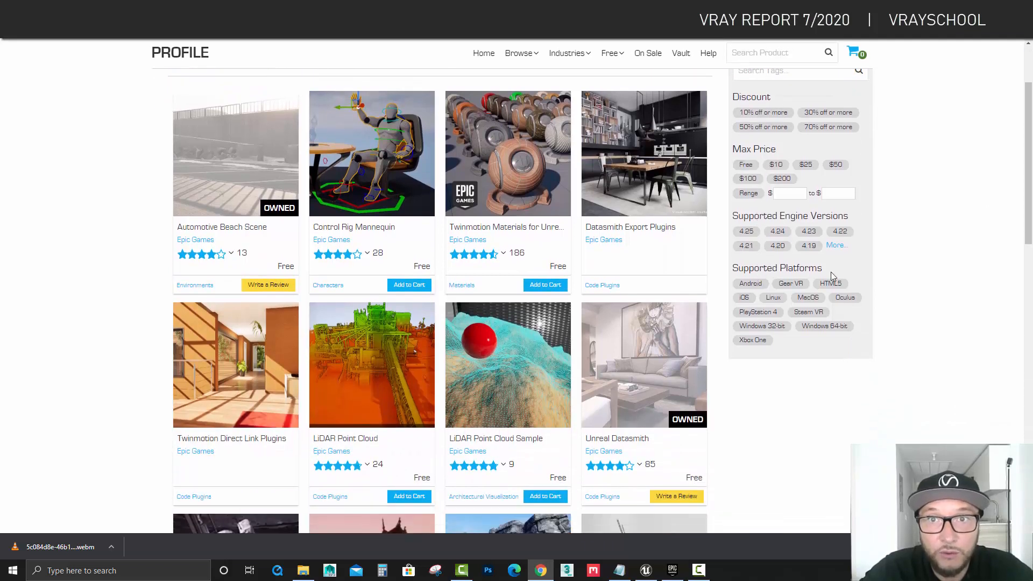
{"action": "mouse_move", "coordinate": [495, 196]}
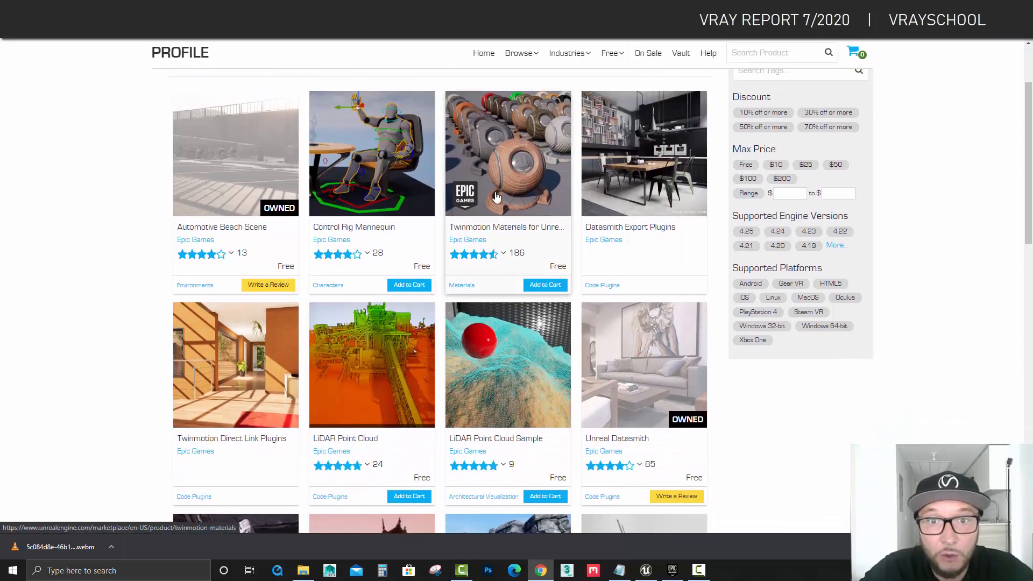
{"action": "mouse_move", "coordinate": [543, 227]}
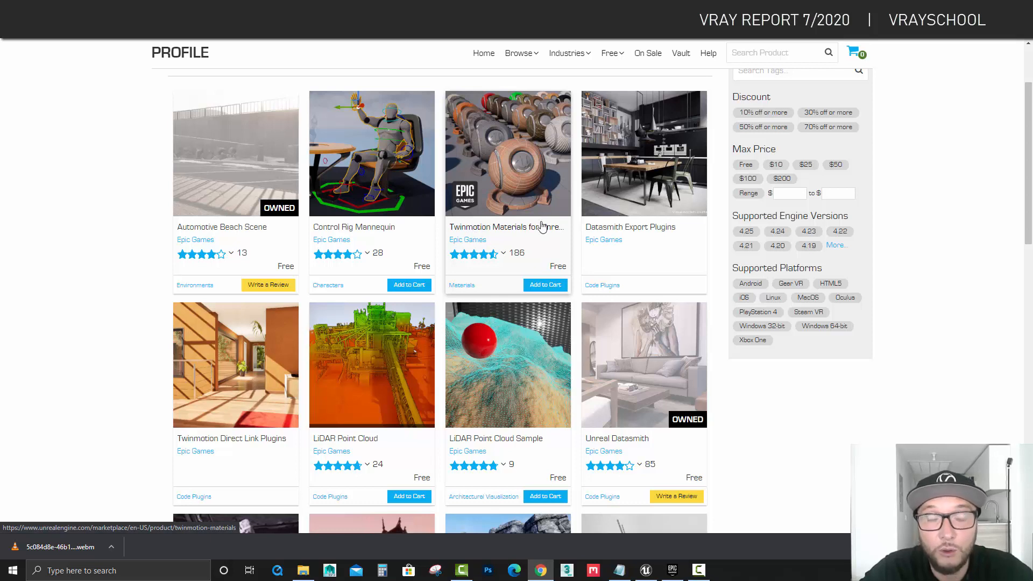
{"action": "scroll", "scroll_direction": "down", "scroll_amount": 3}
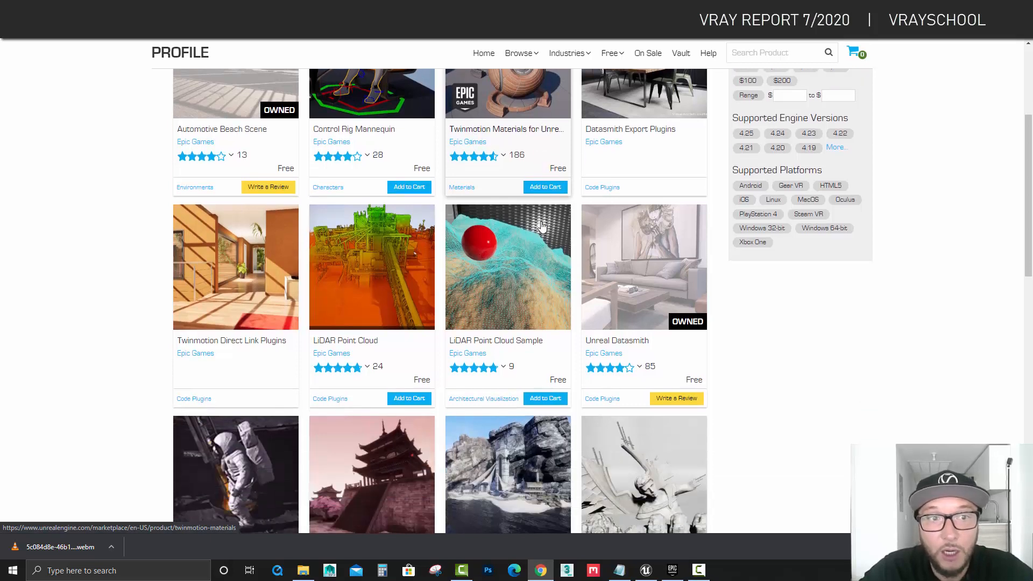
{"action": "scroll", "scroll_direction": "down", "scroll_amount": 3}
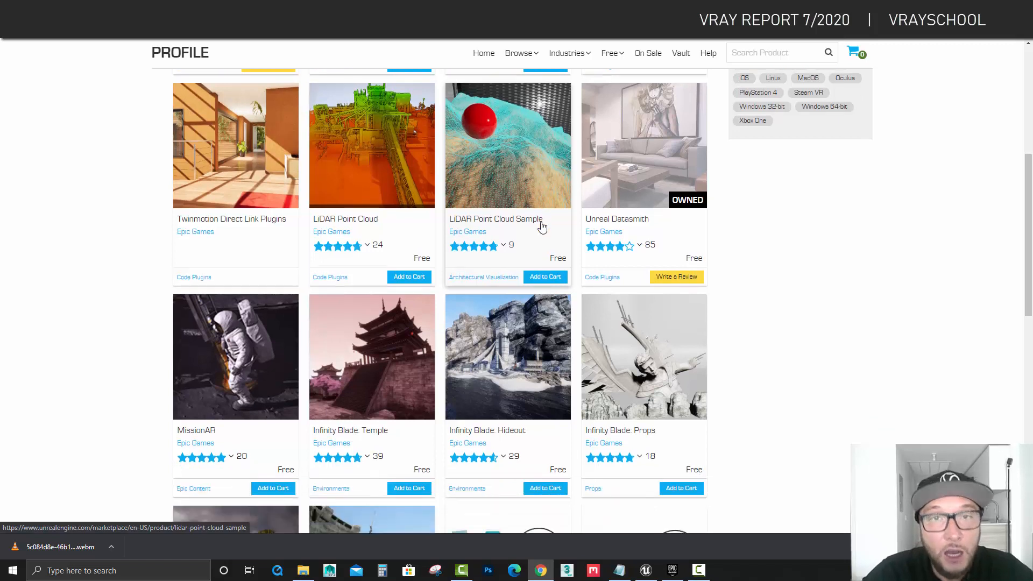
{"action": "scroll", "scroll_direction": "down", "scroll_amount": 3}
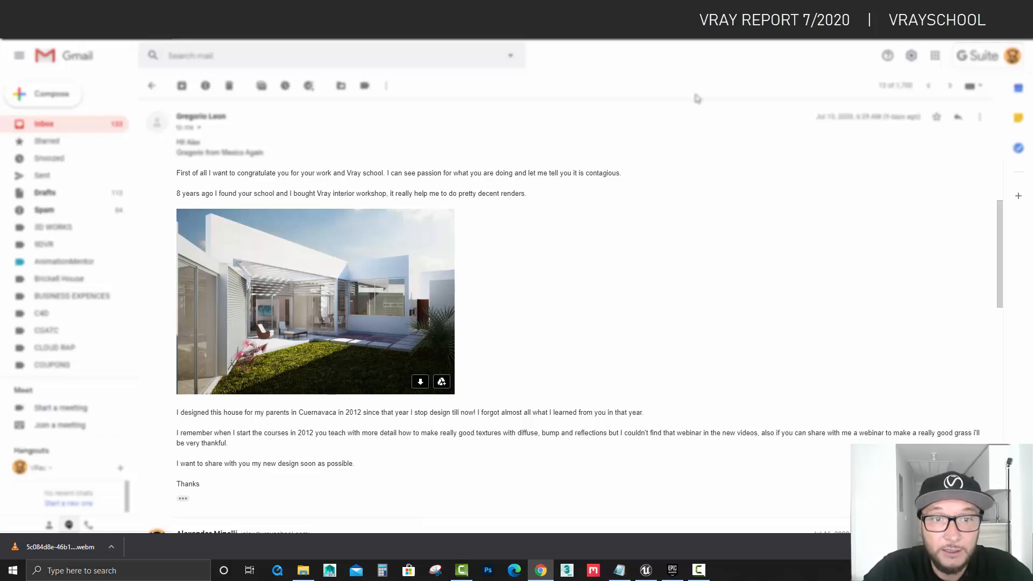
{"action": "mouse_move", "coordinate": [177, 197]}
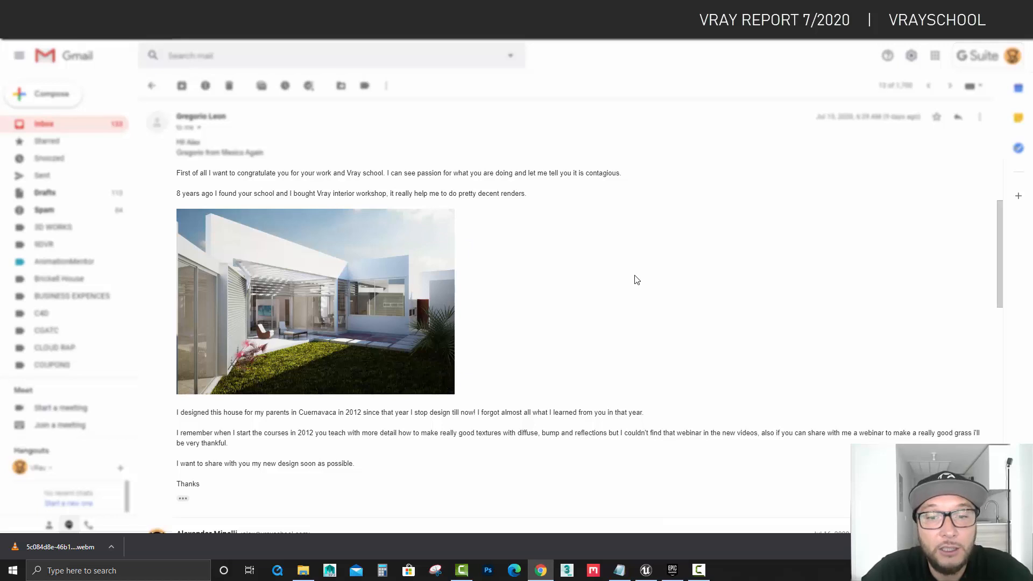
Step: Enlarge the student's attached house render into a full-size preview
{"action": "left_click", "coordinate": [320, 300]}
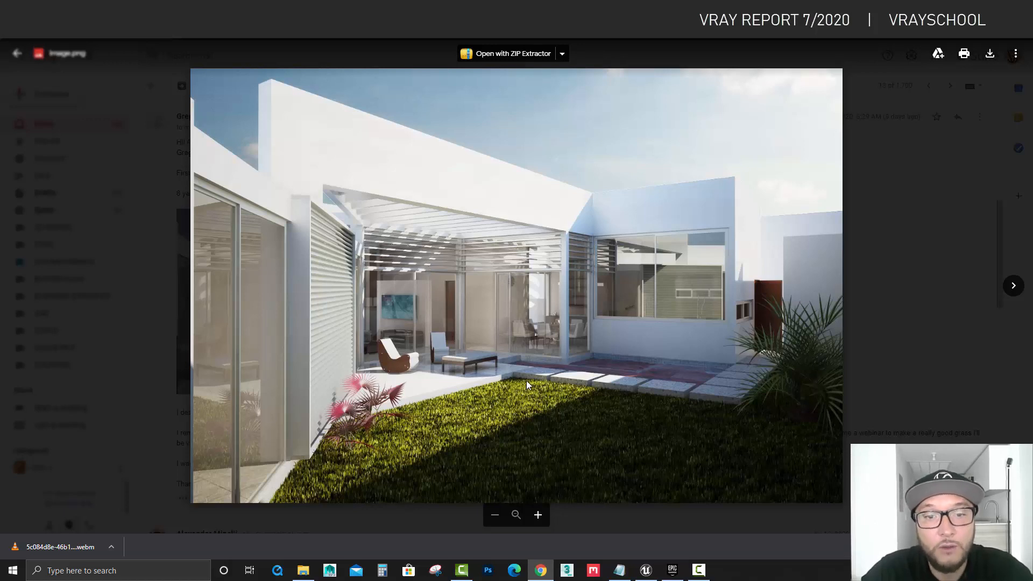
{"action": "mouse_move", "coordinate": [408, 481]}
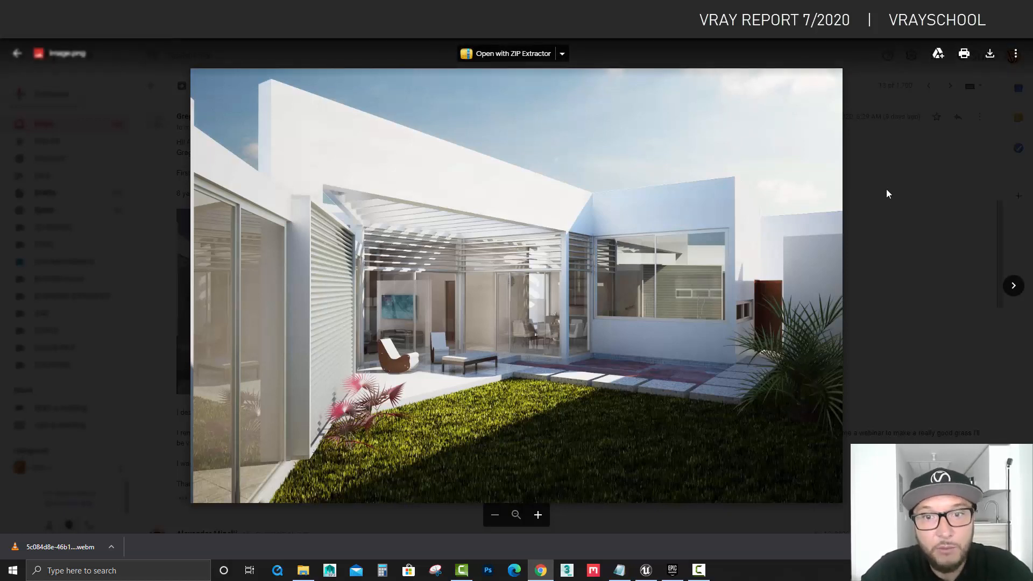
{"action": "mouse_move", "coordinate": [882, 250]}
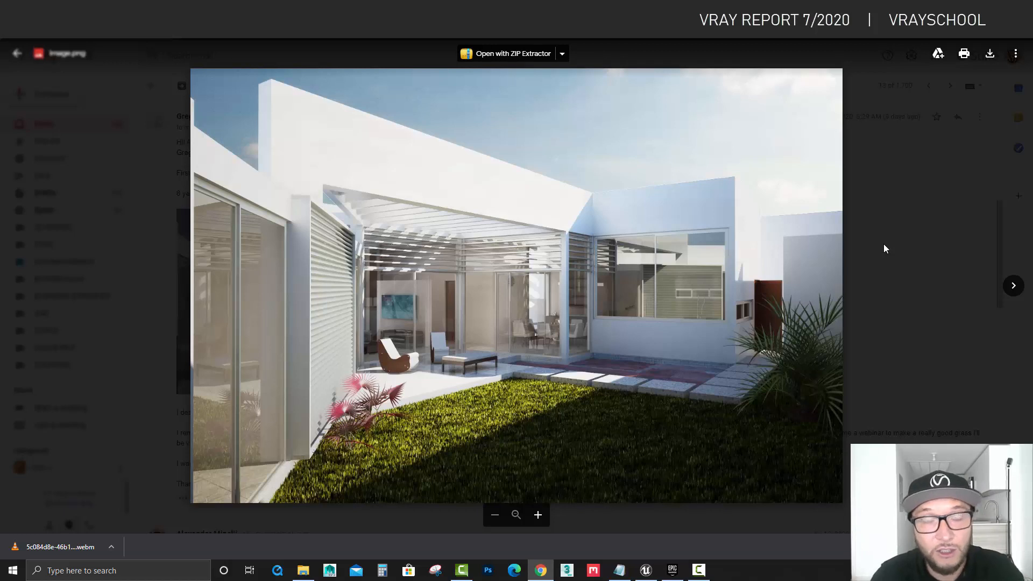
Step: Close the full-size render preview to return to the email's inline image
{"action": "left_click", "coordinate": [17, 53]}
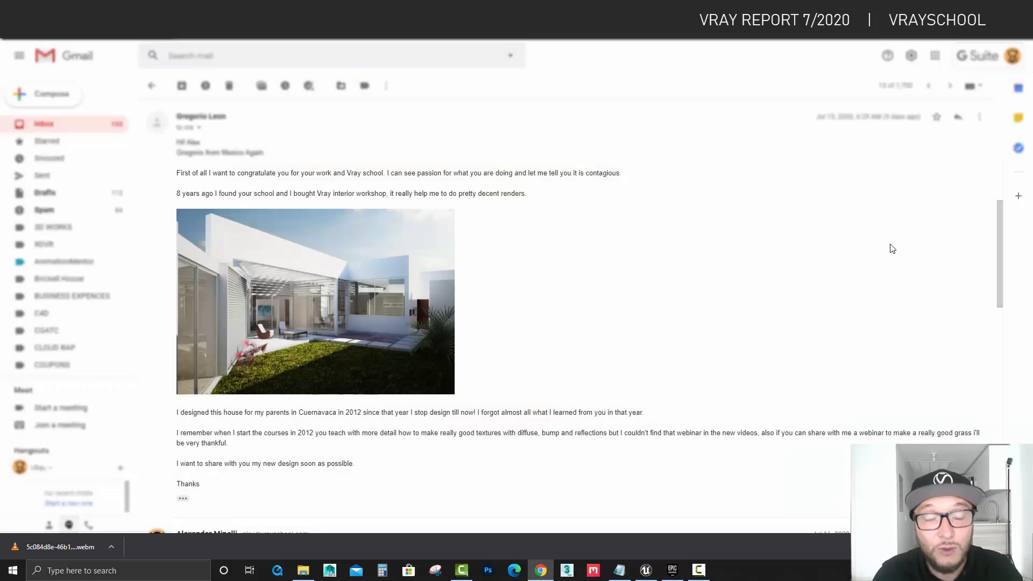